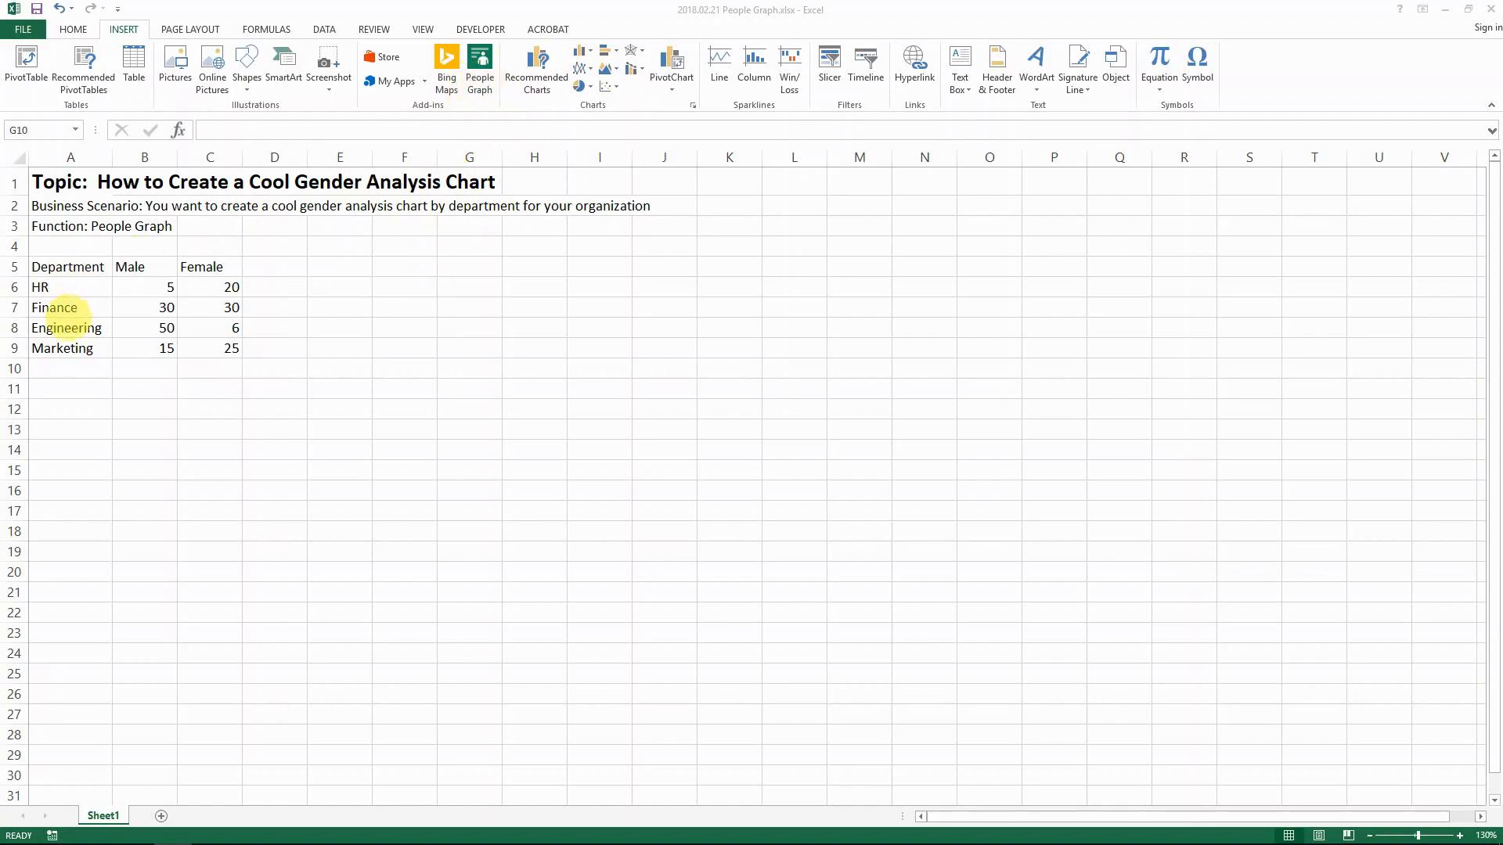
Add the People Graph add-in from the Office Store and confirm it appears in My Apps
click(469, 367)
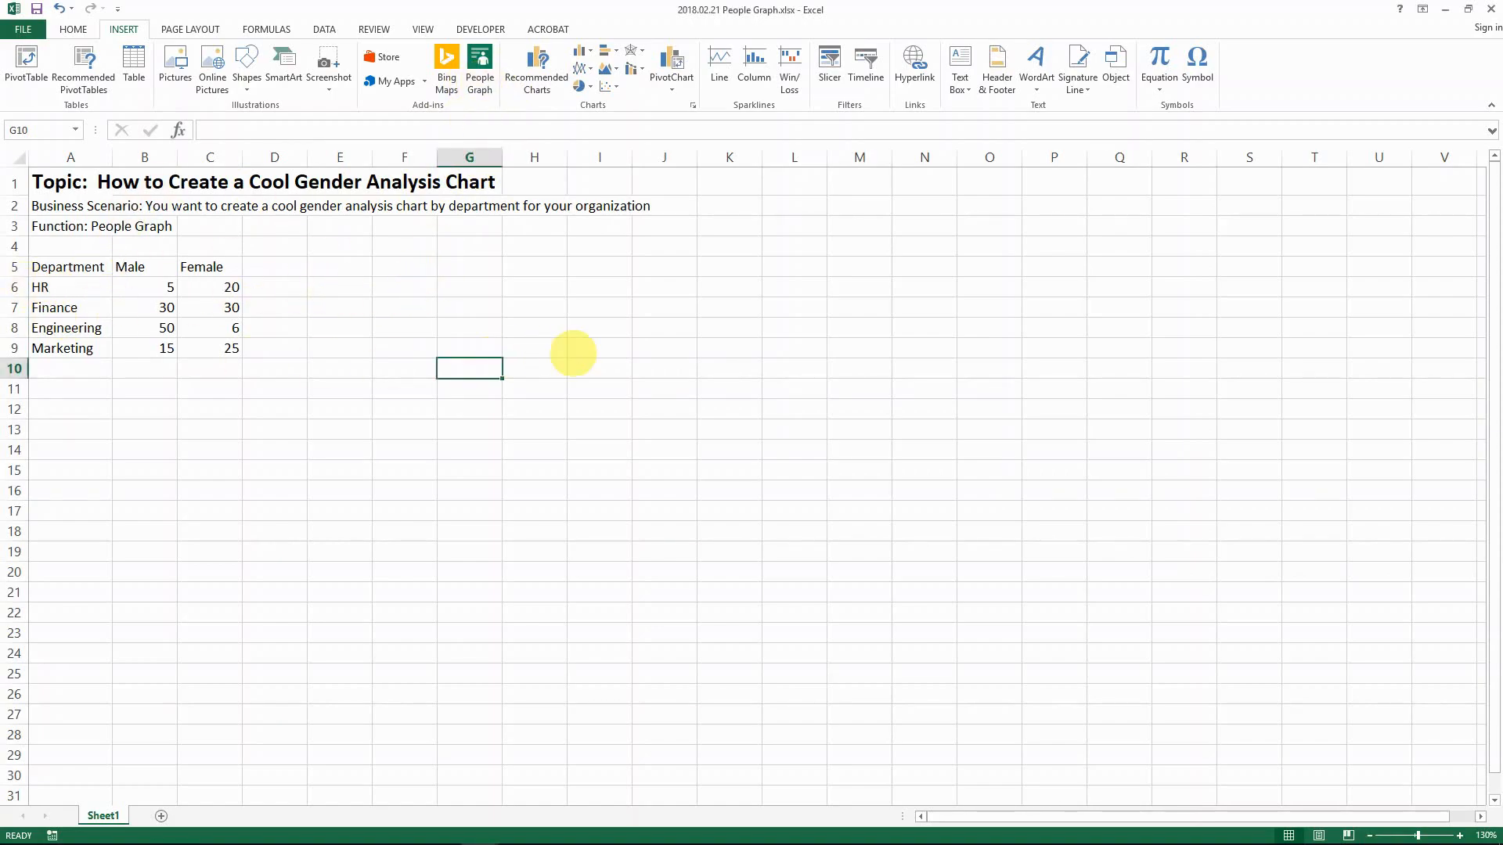
mouse_move(78, 297)
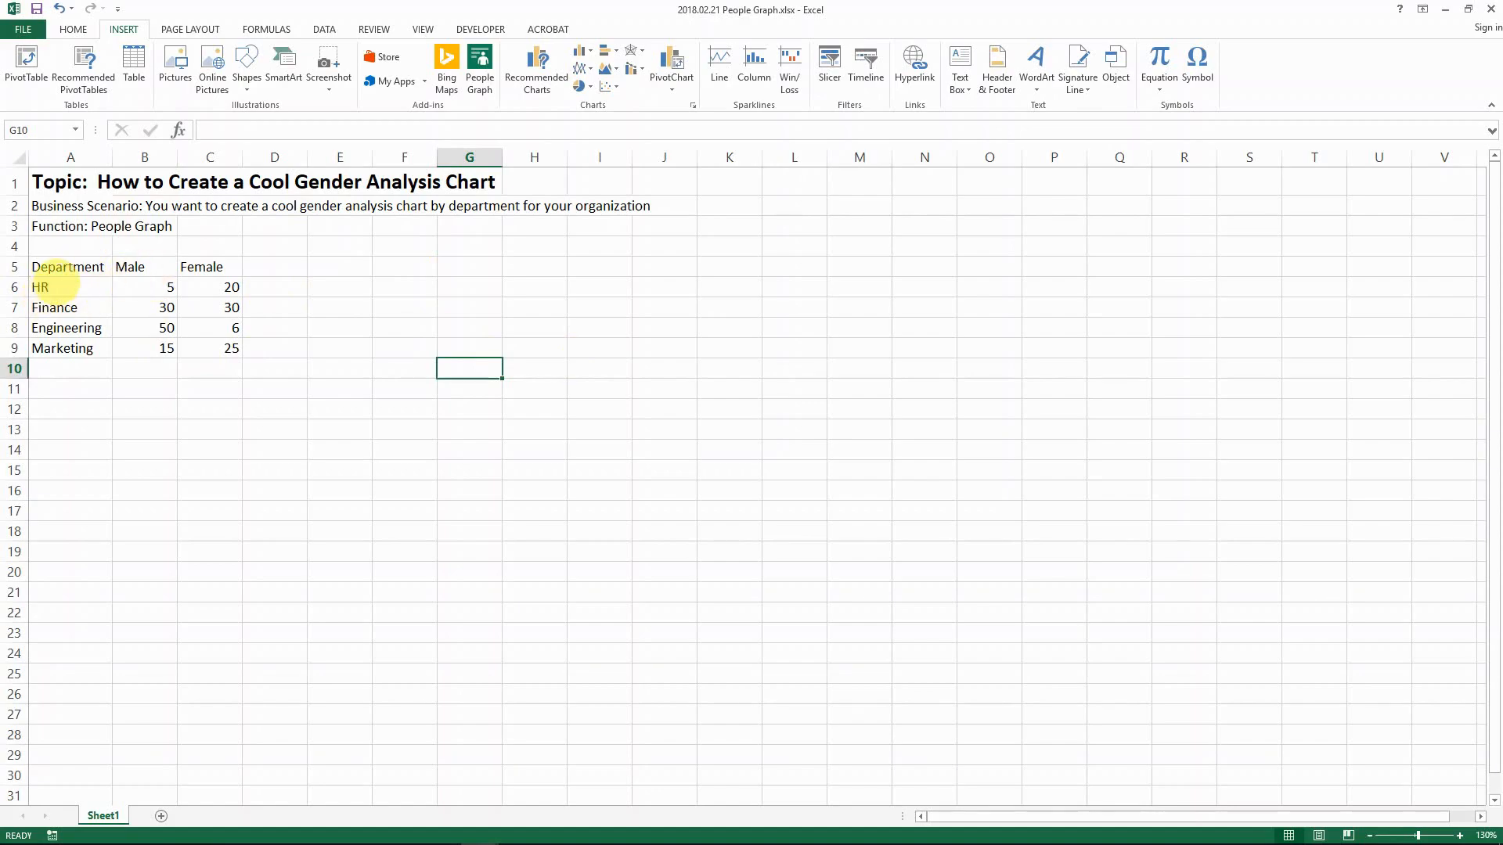
click(144, 287)
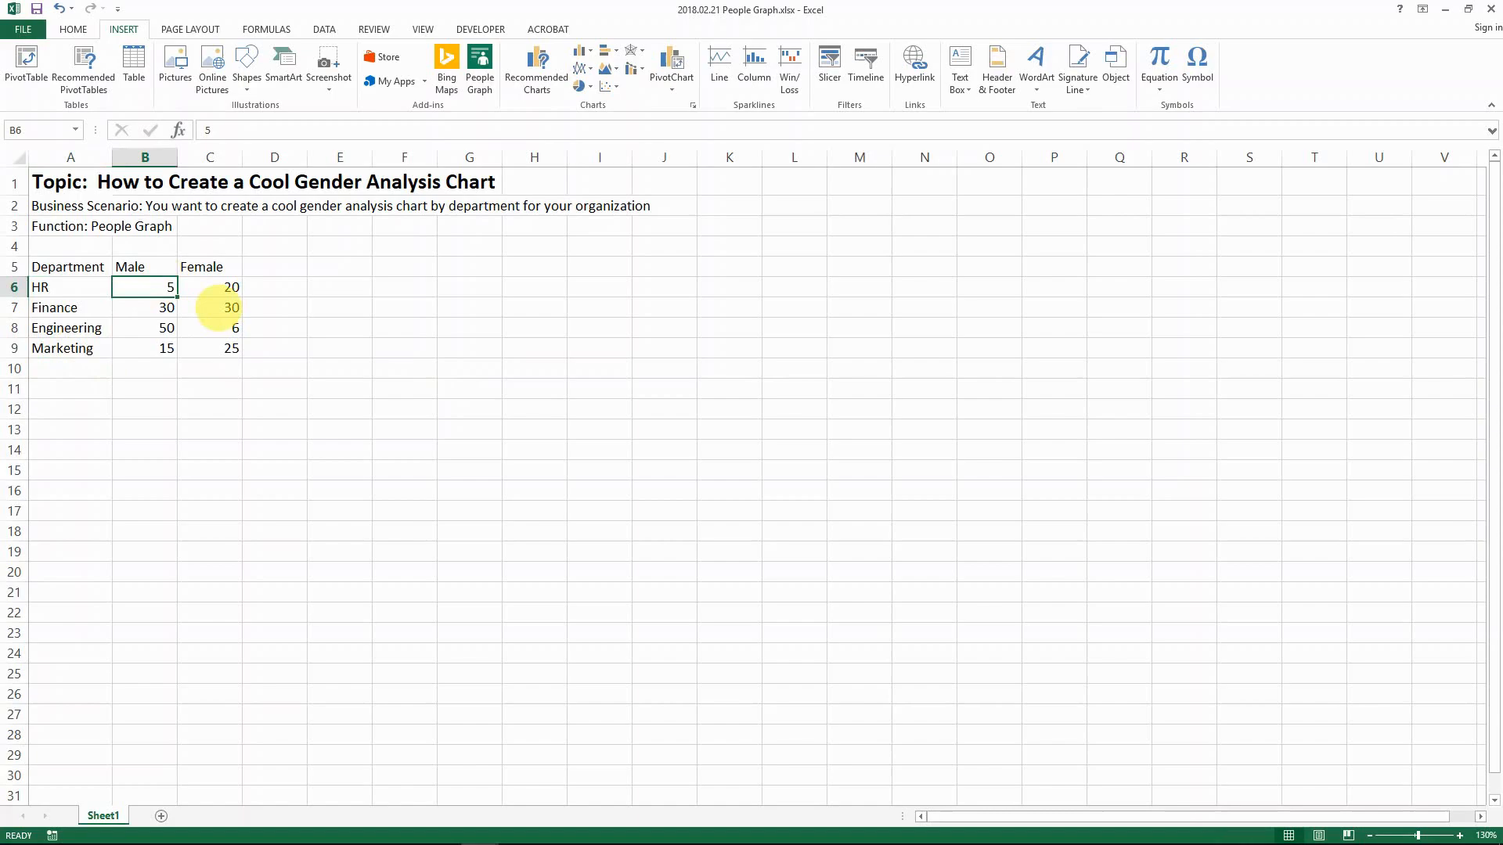
mouse_move(165, 359)
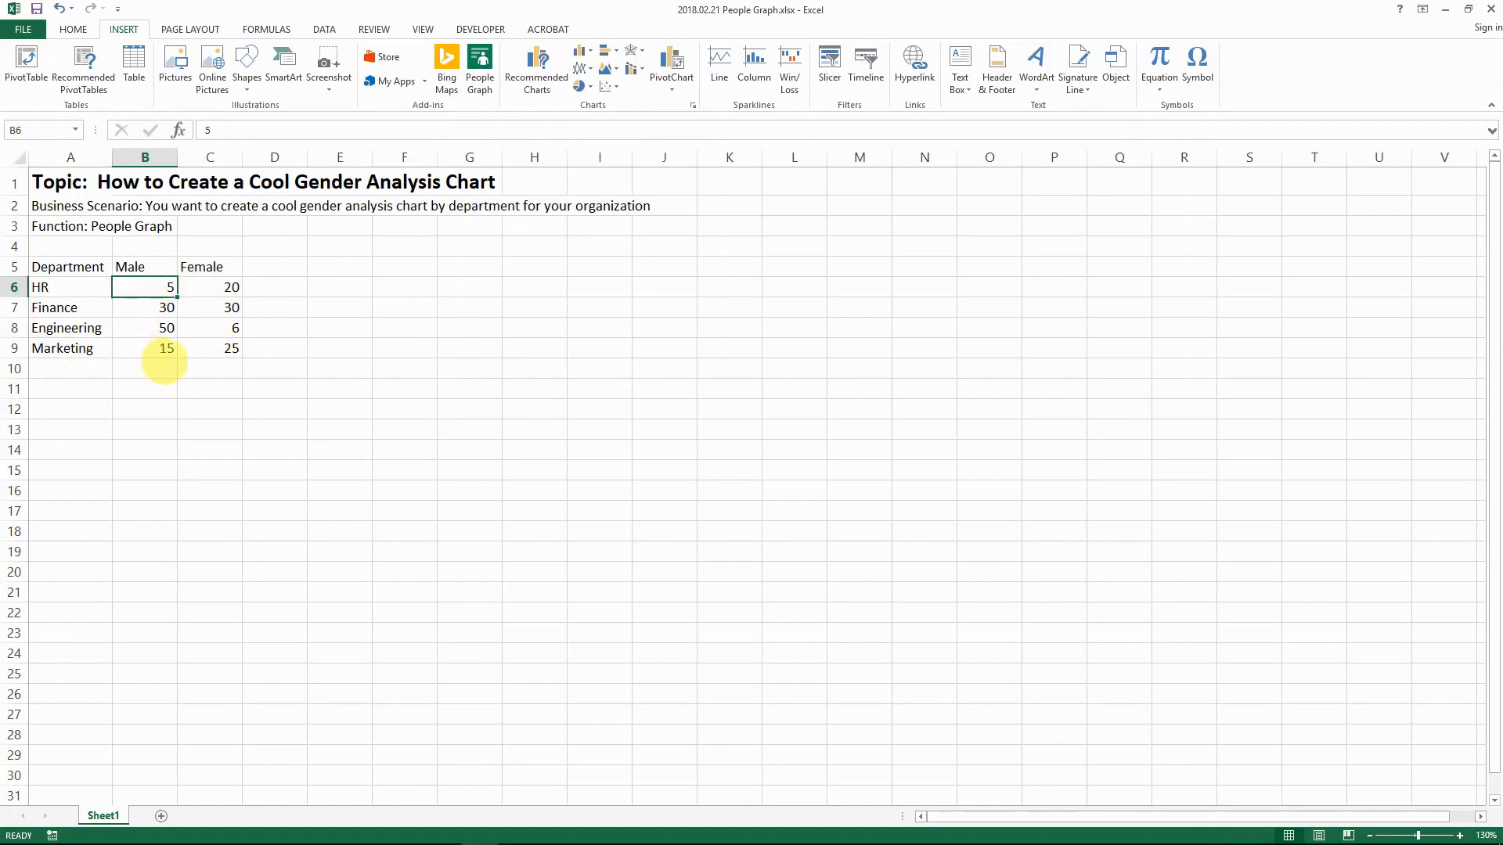
mouse_move(58, 295)
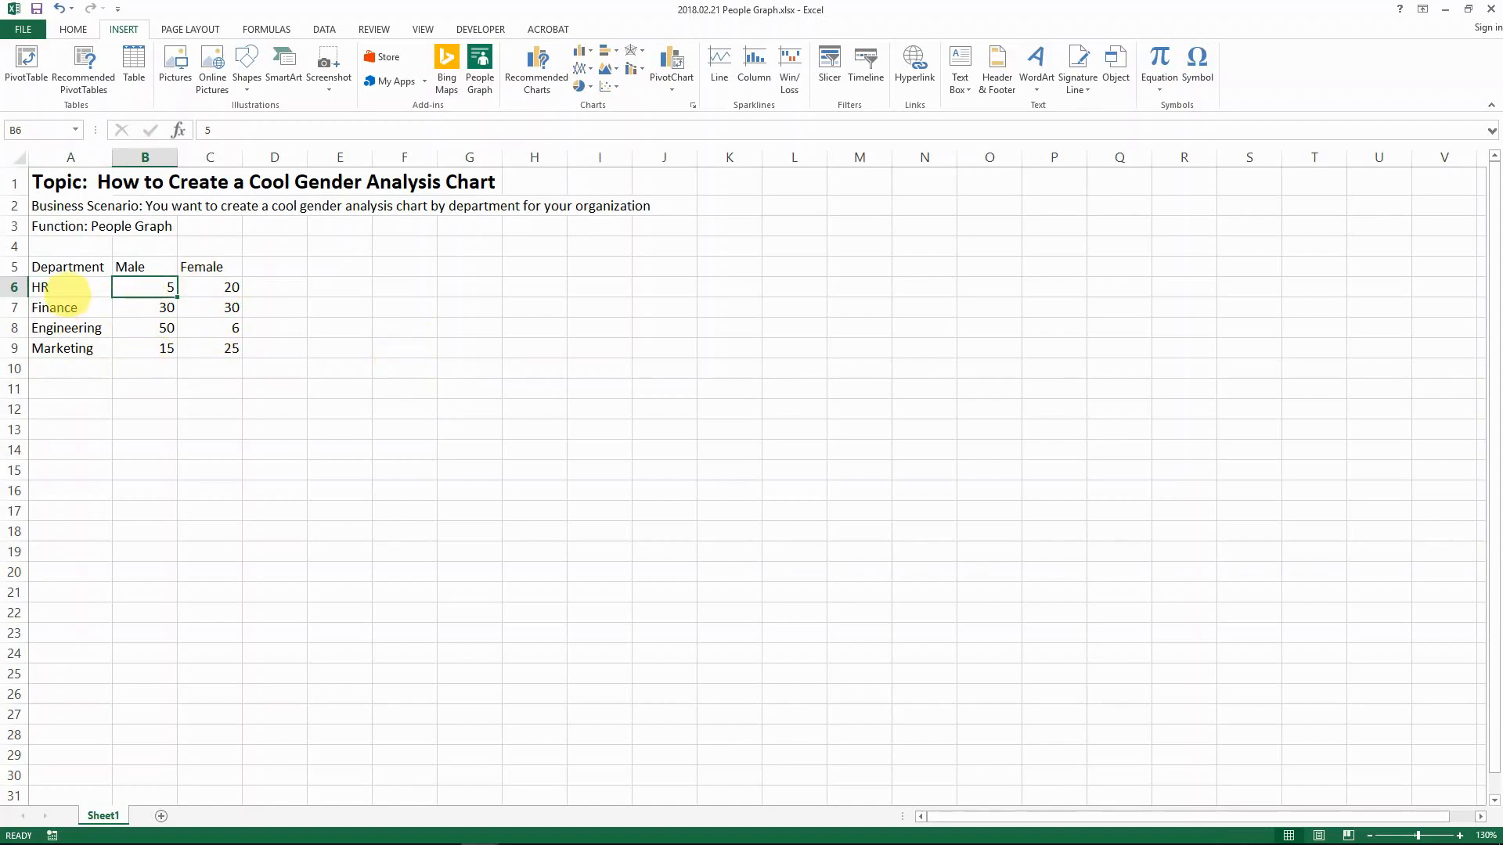
mouse_move(584, 51)
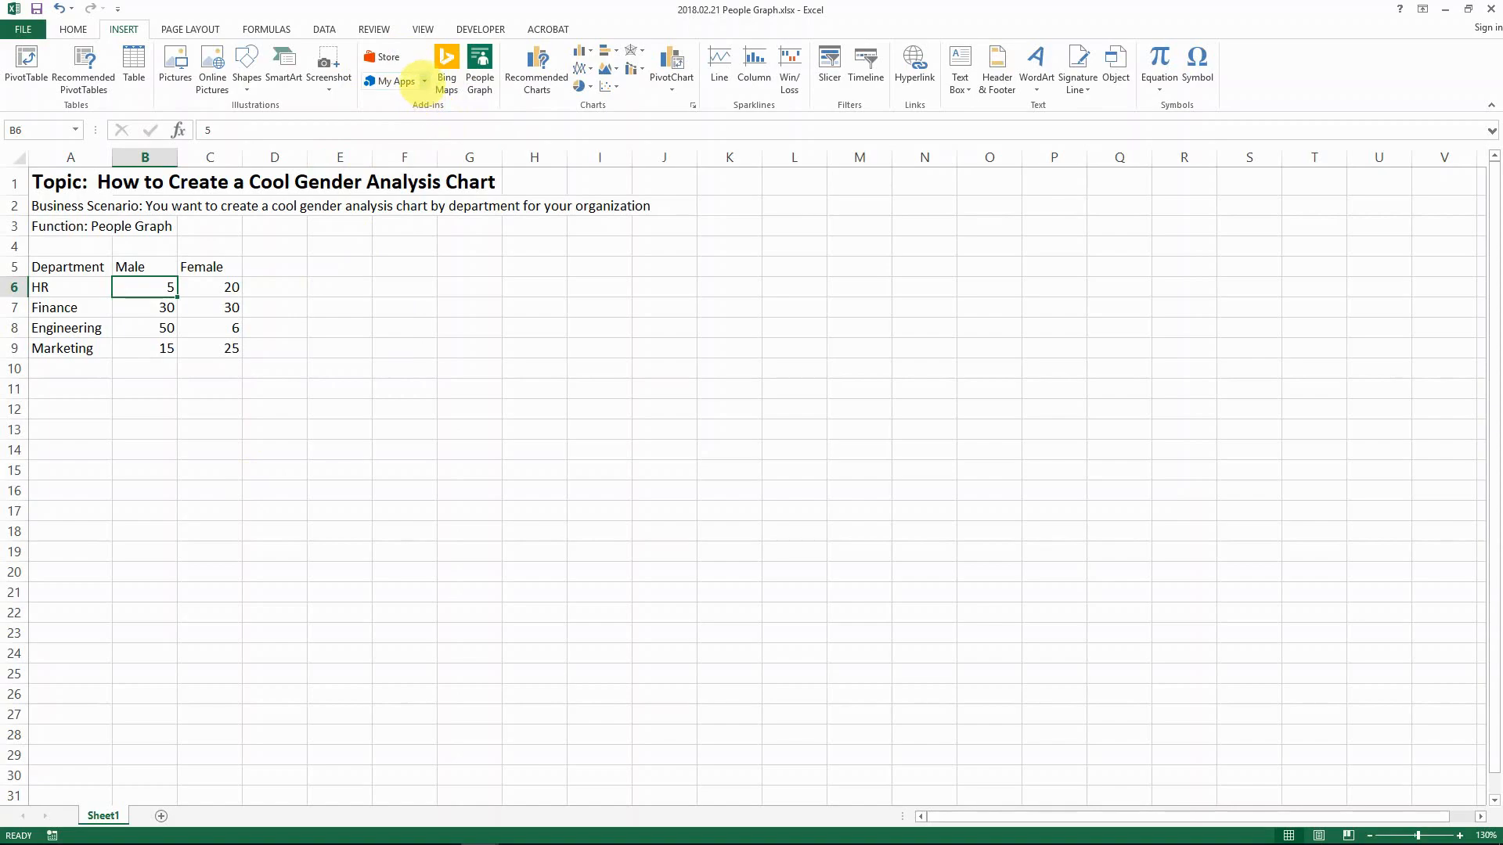
mouse_move(396, 81)
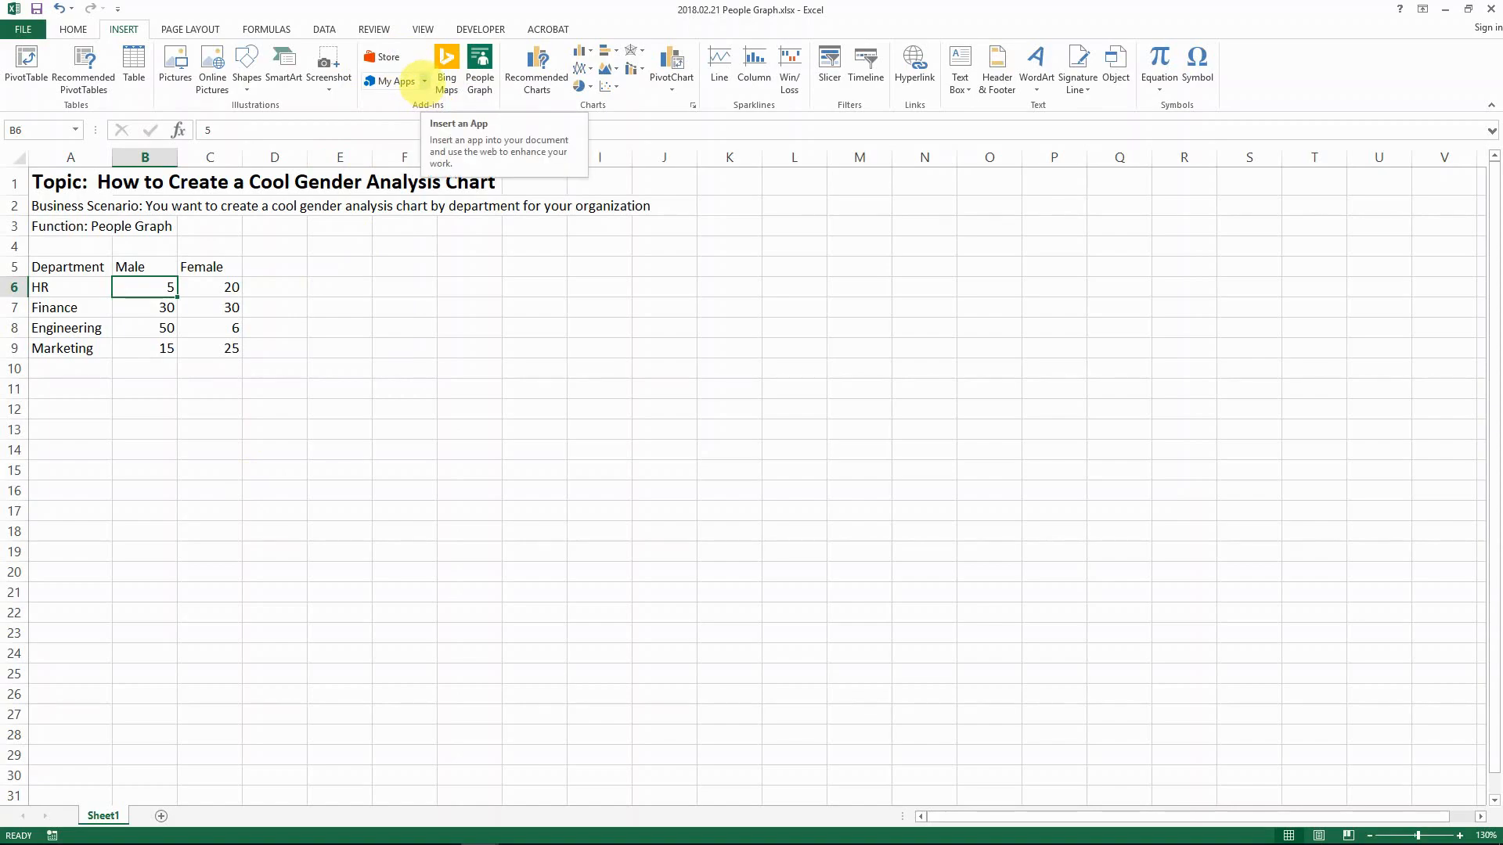
mouse_move(387, 56)
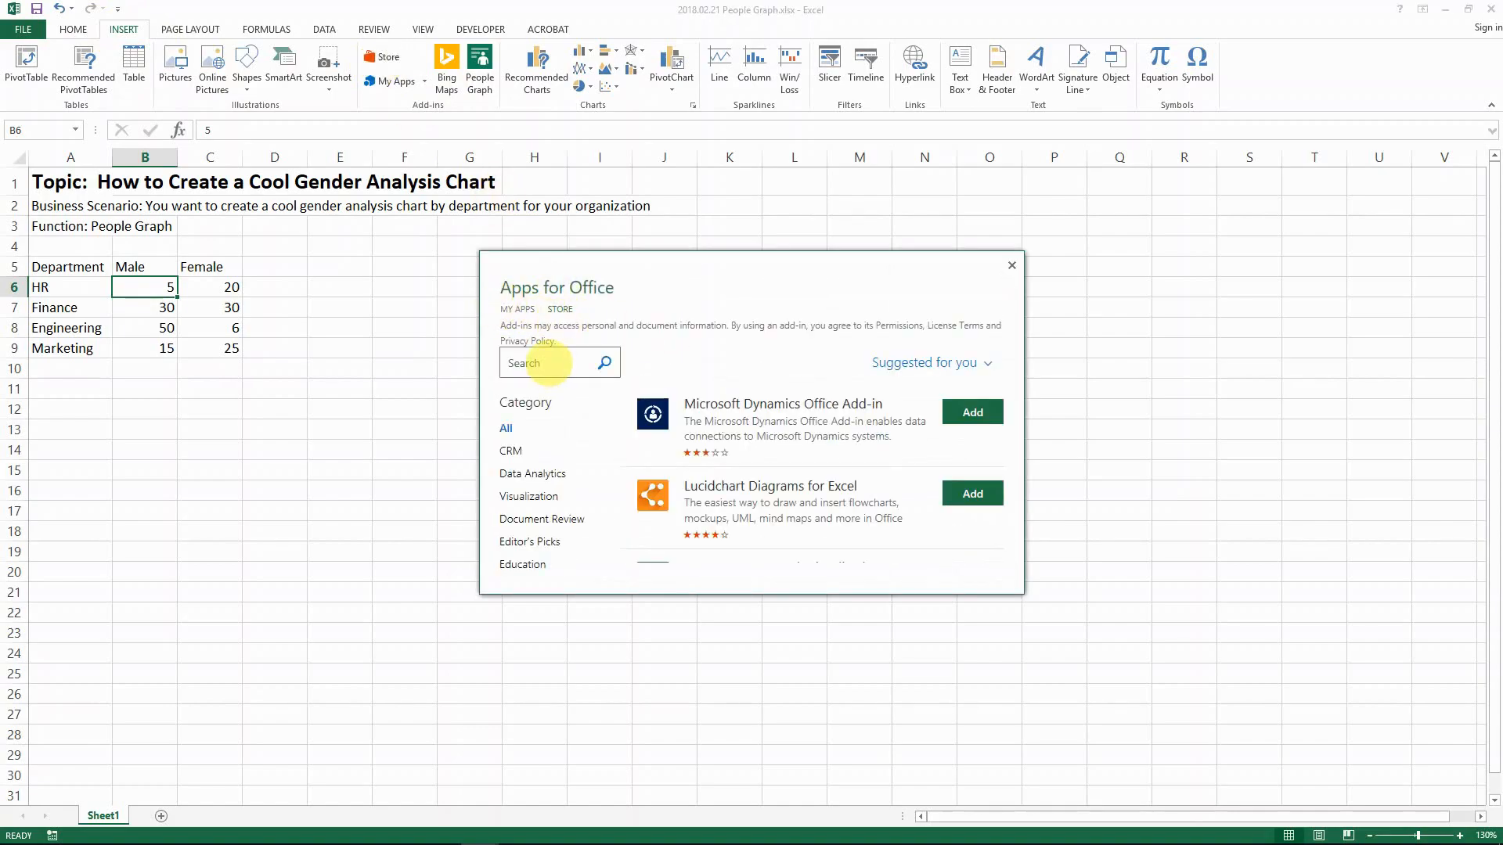
click(505, 428)
text(people graph)
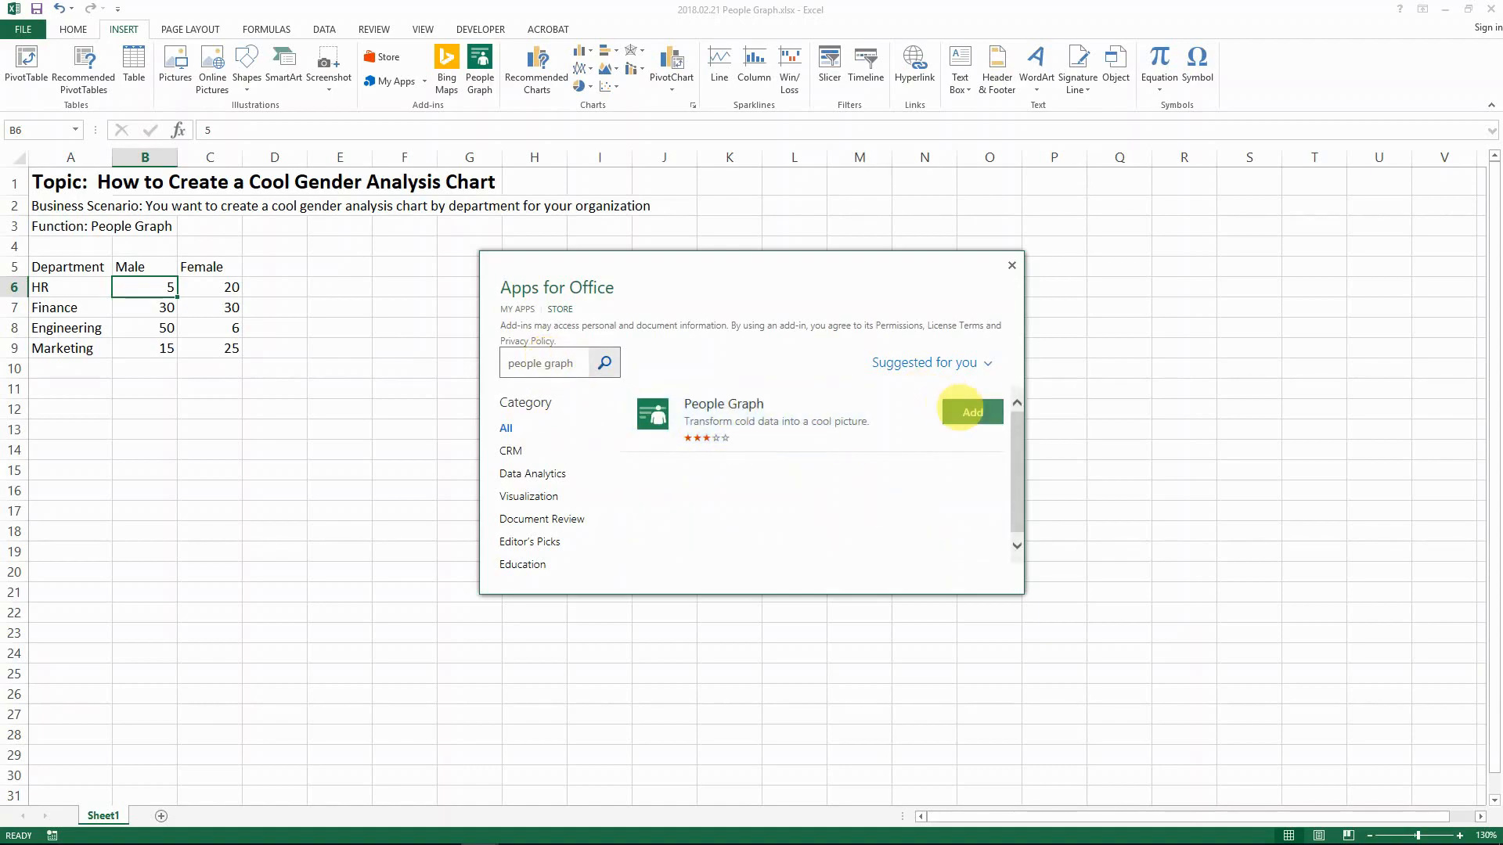
mouse_move(1030, 412)
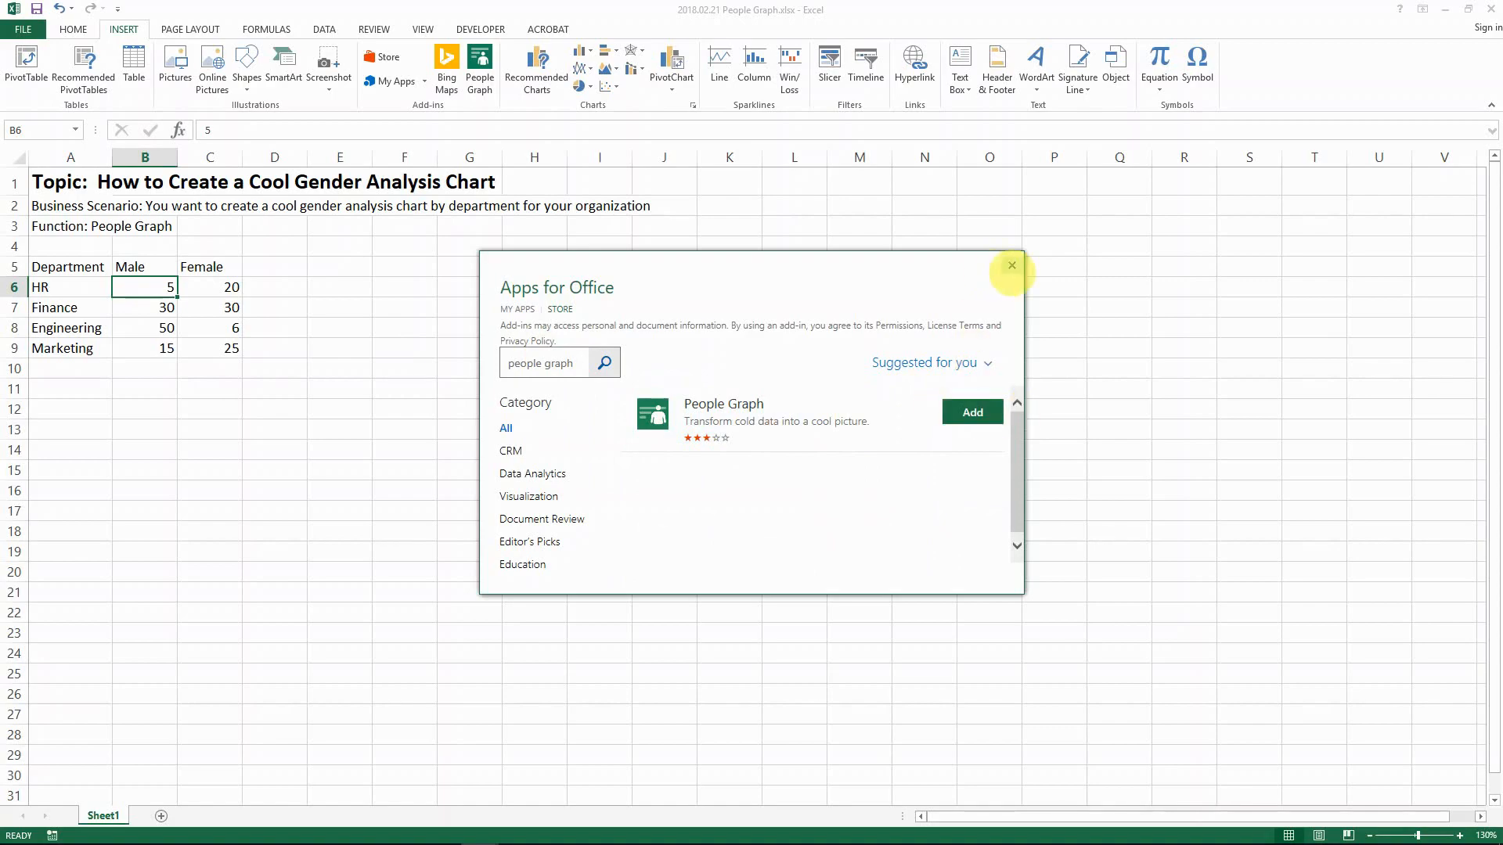
click(1012, 265)
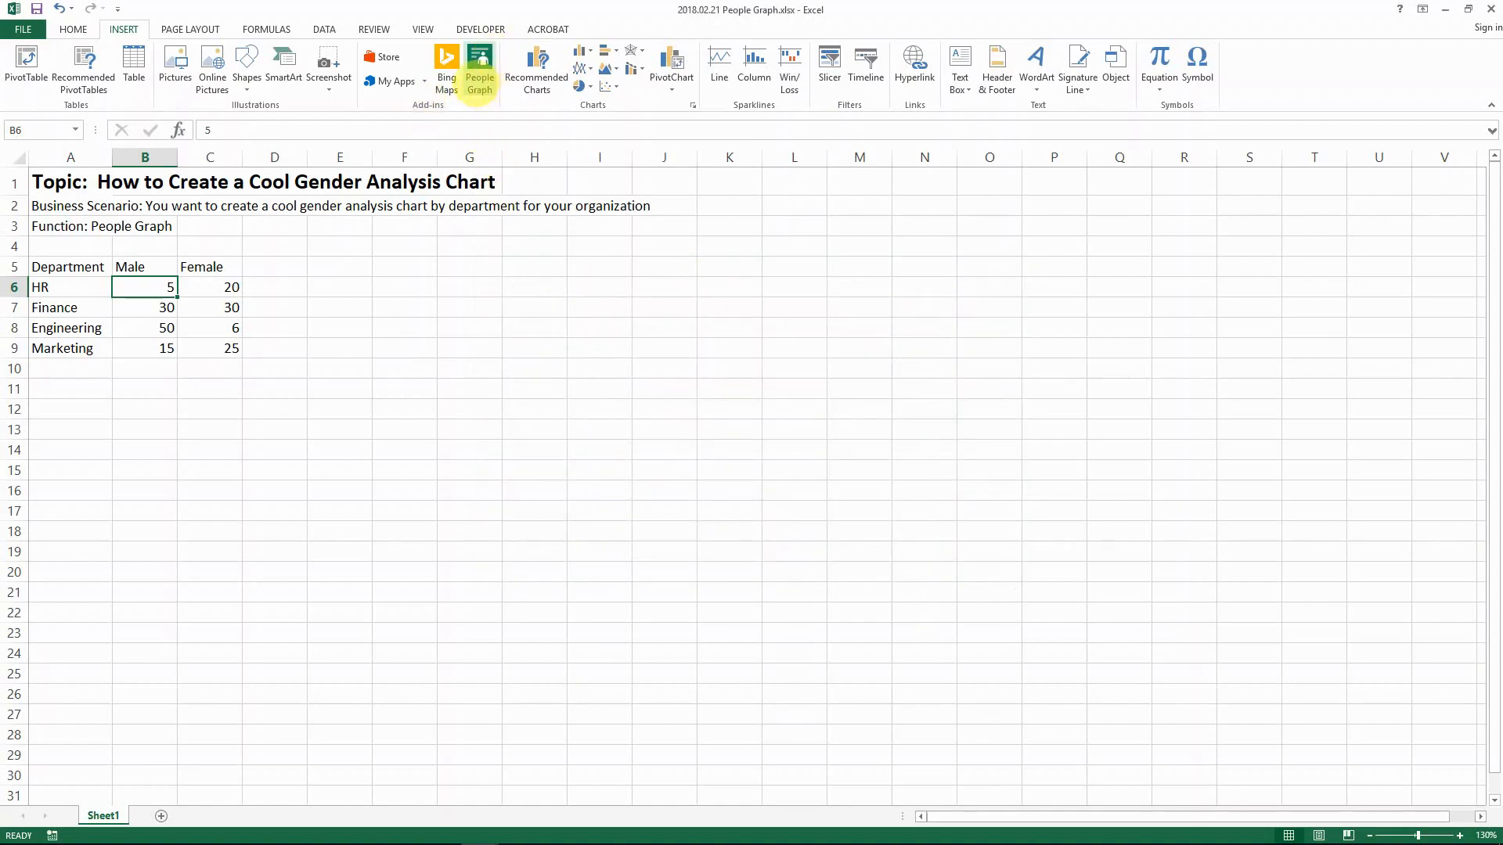
click(395, 80)
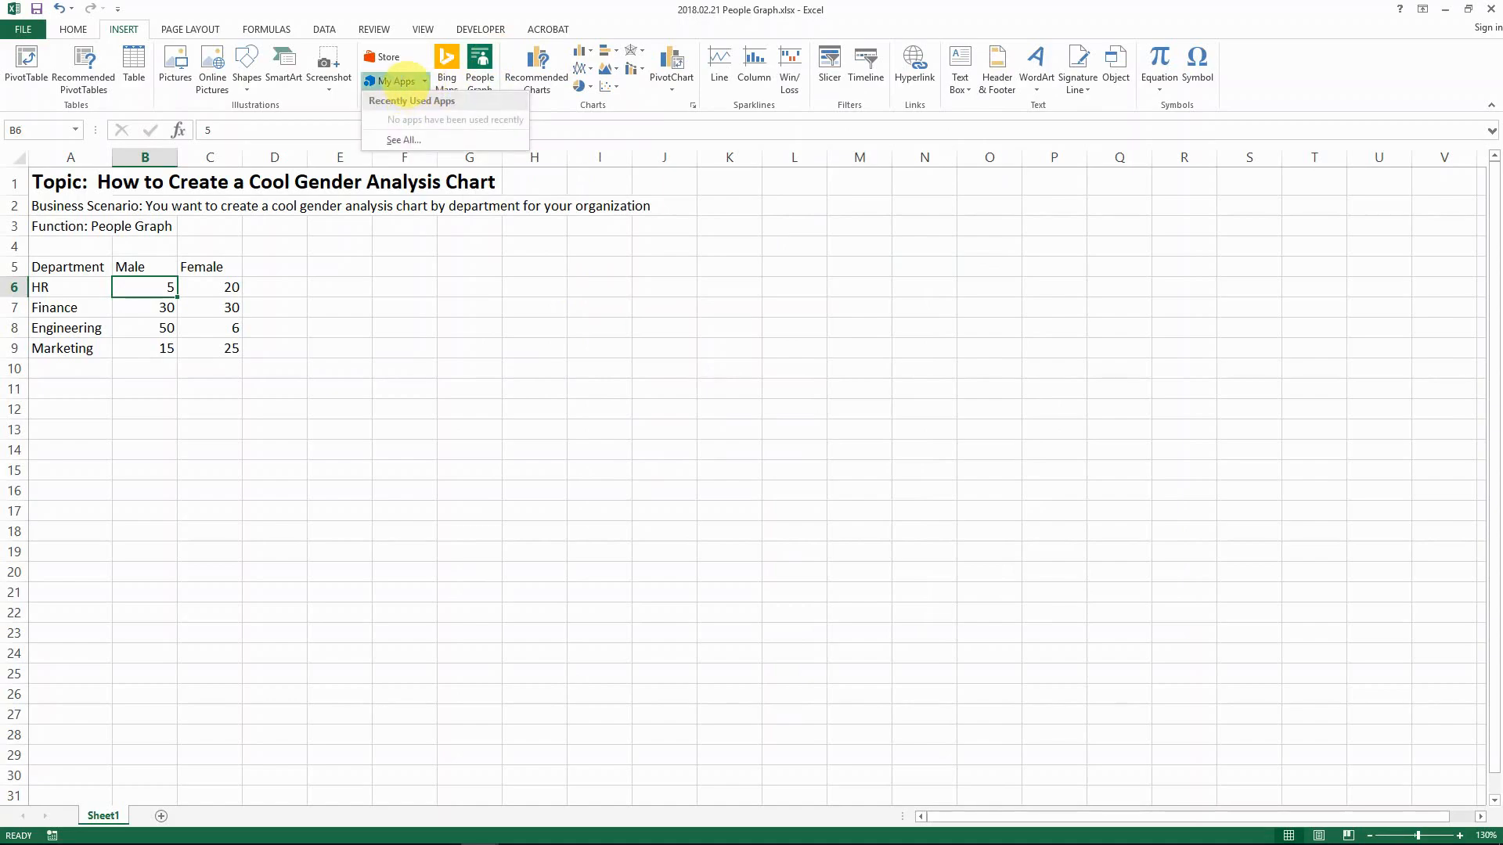
click(402, 139)
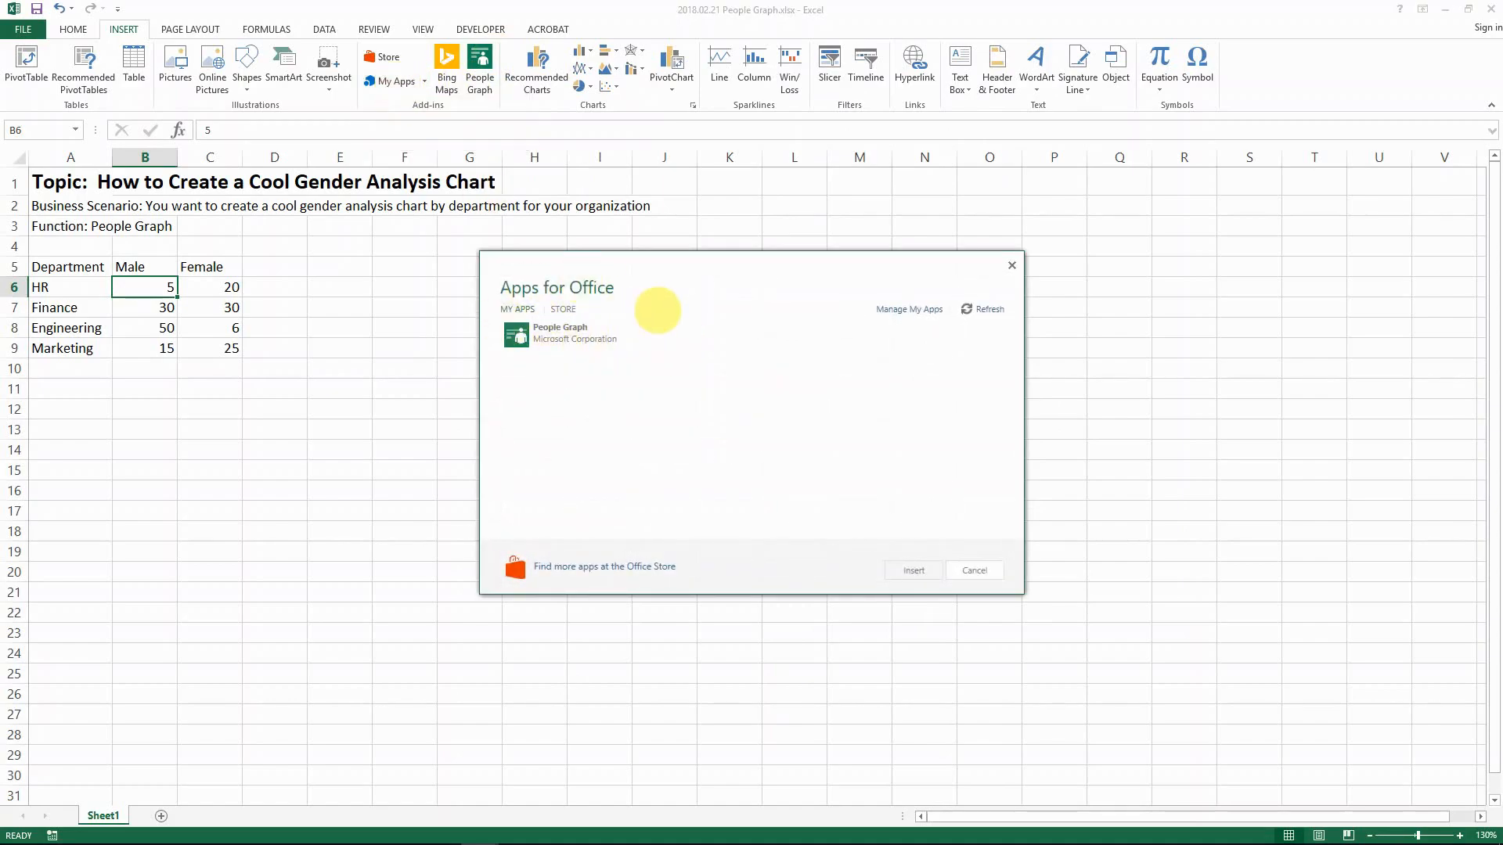
click(974, 571)
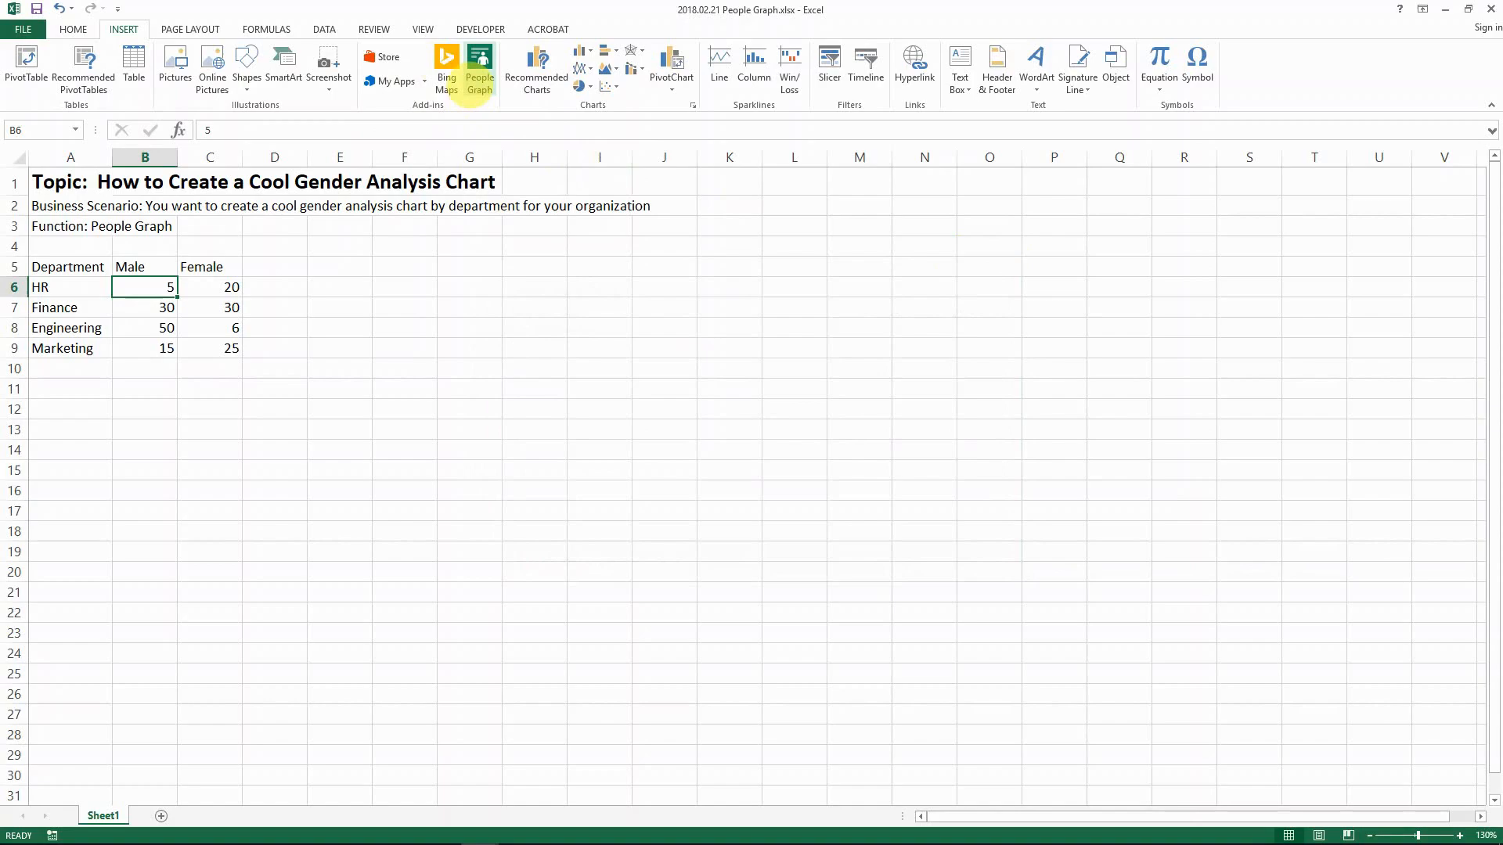
Insert a People Graph and set its title to MALE VS. FEMALE
click(479, 61)
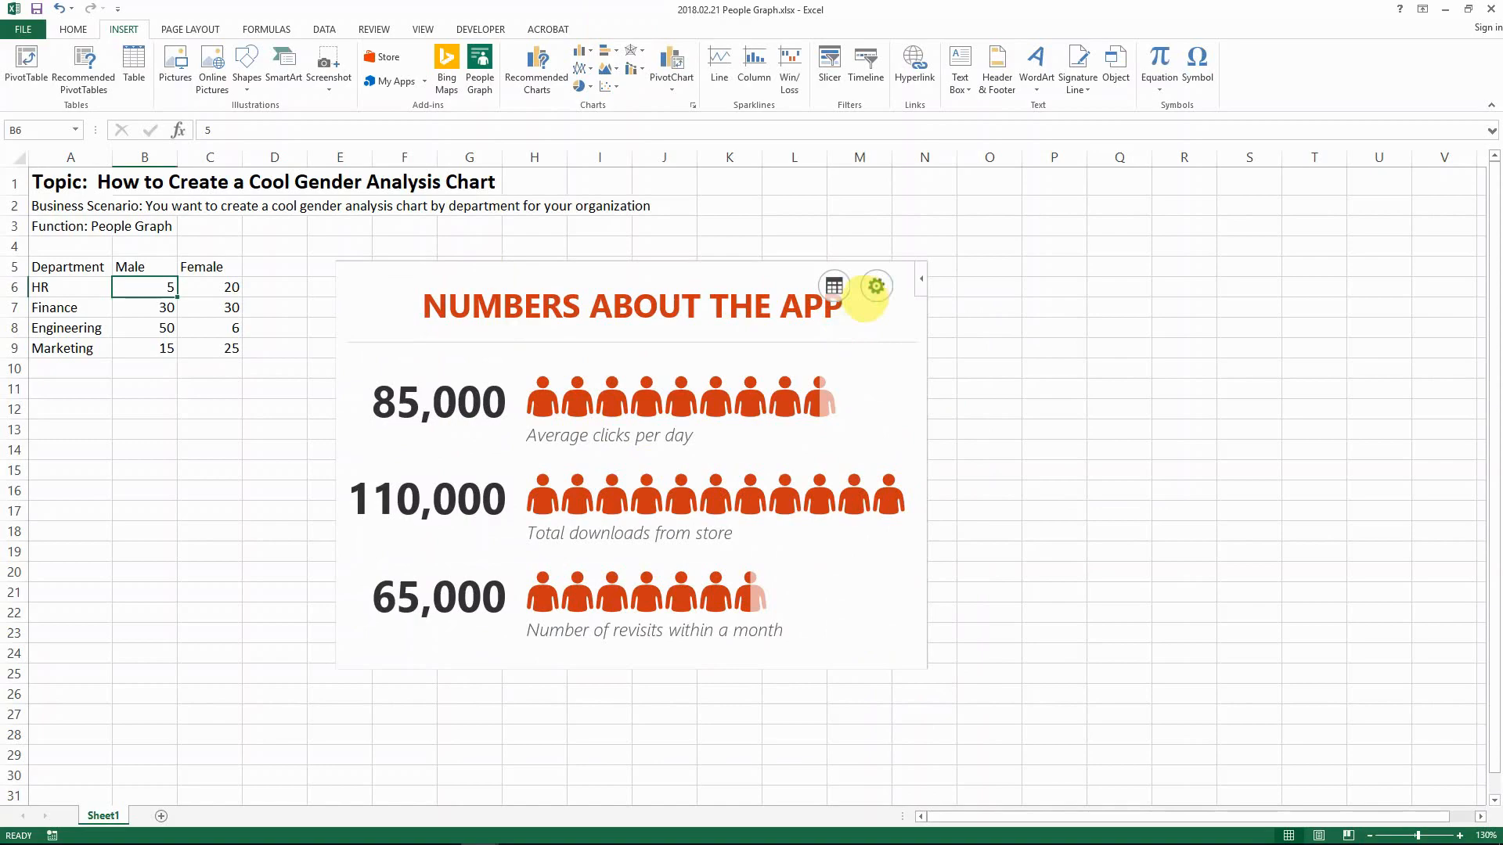
mouse_move(833, 285)
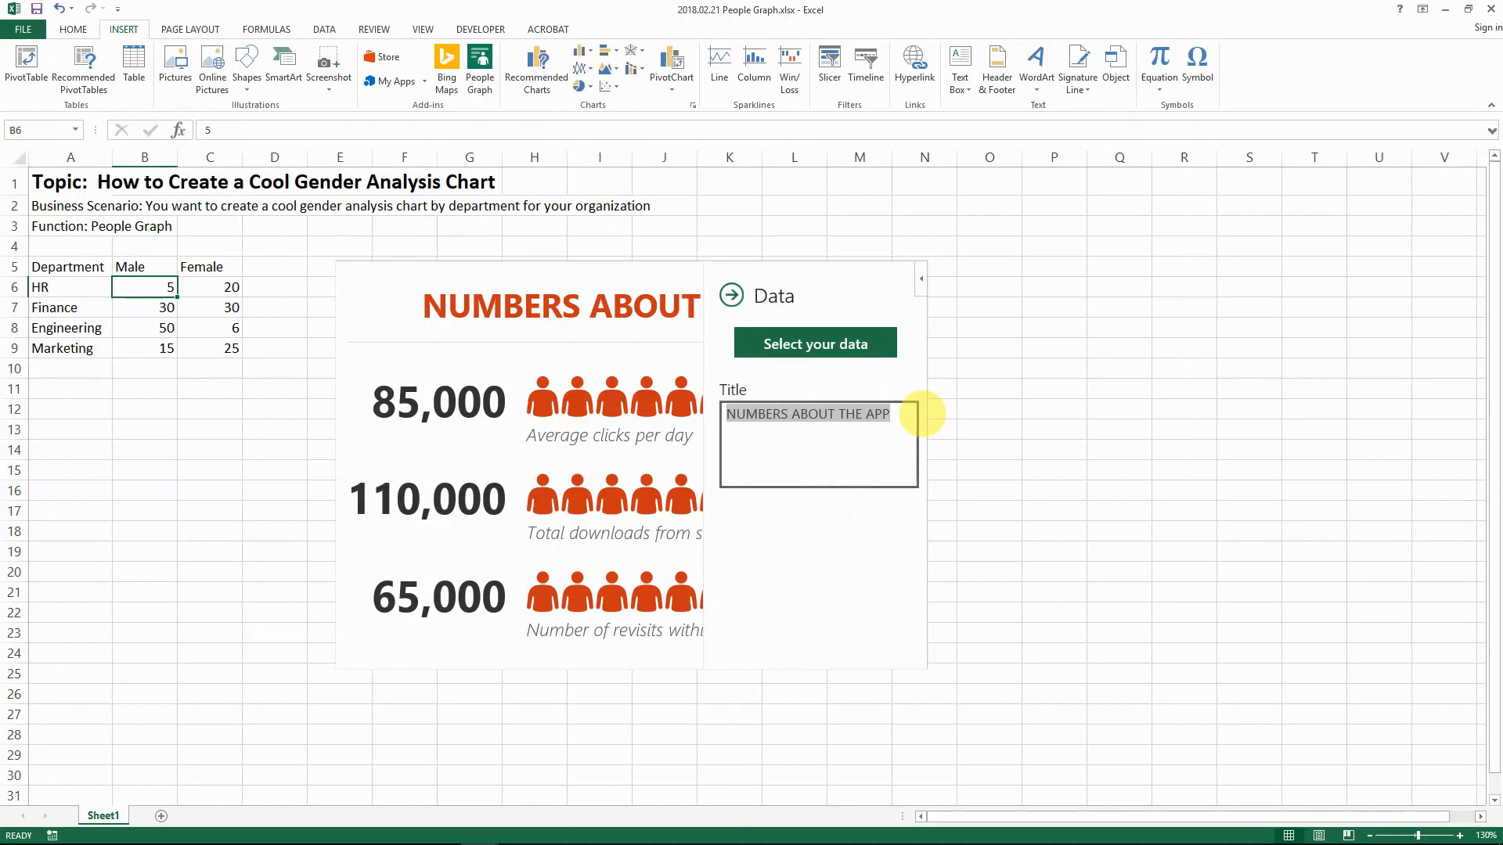
text(M)
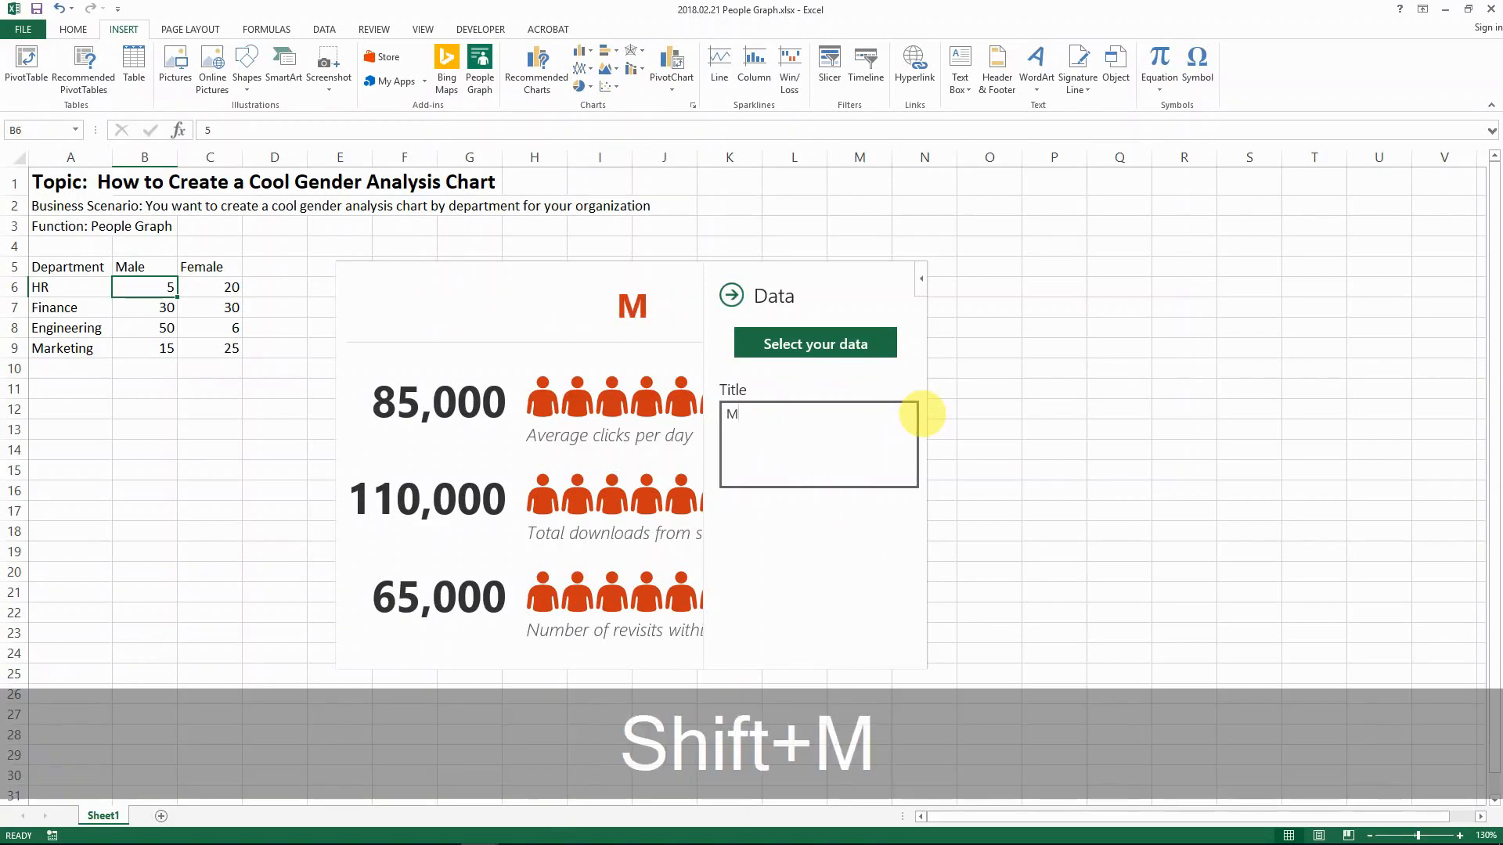
text(ALE)
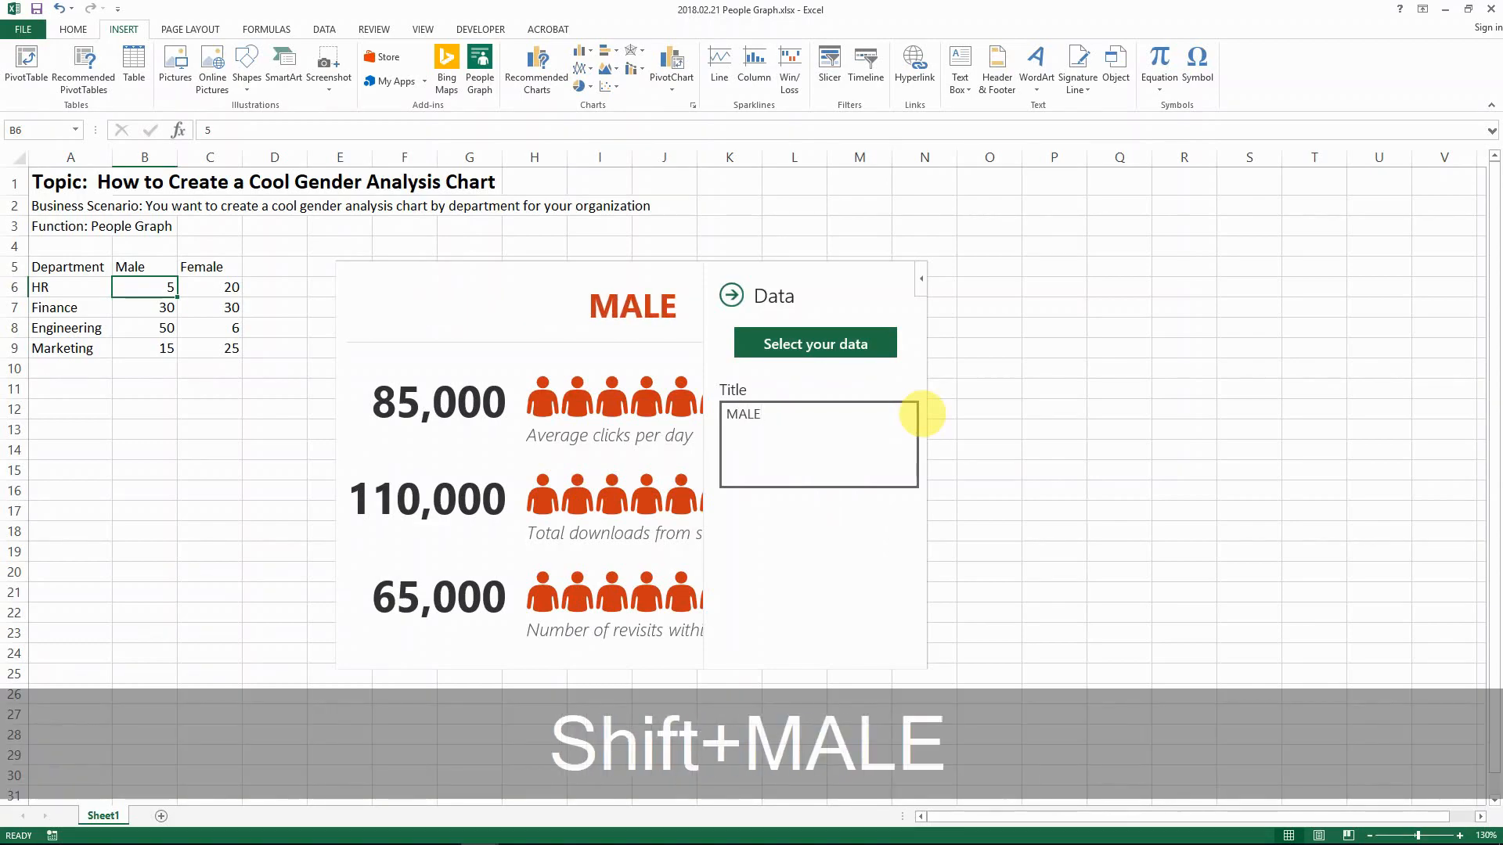
text(VS. Fe)
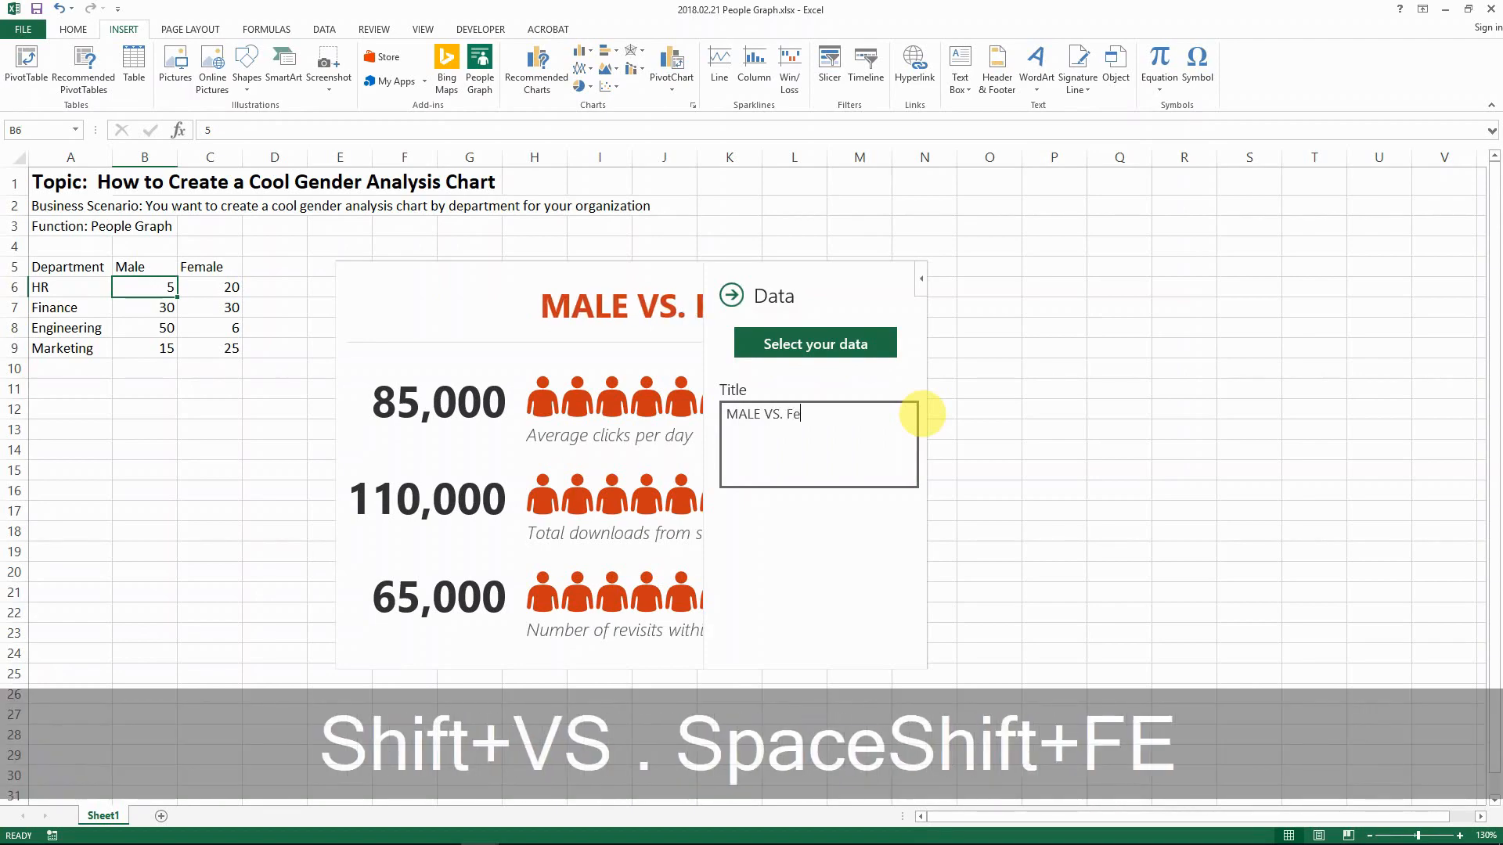
key(Backspace)
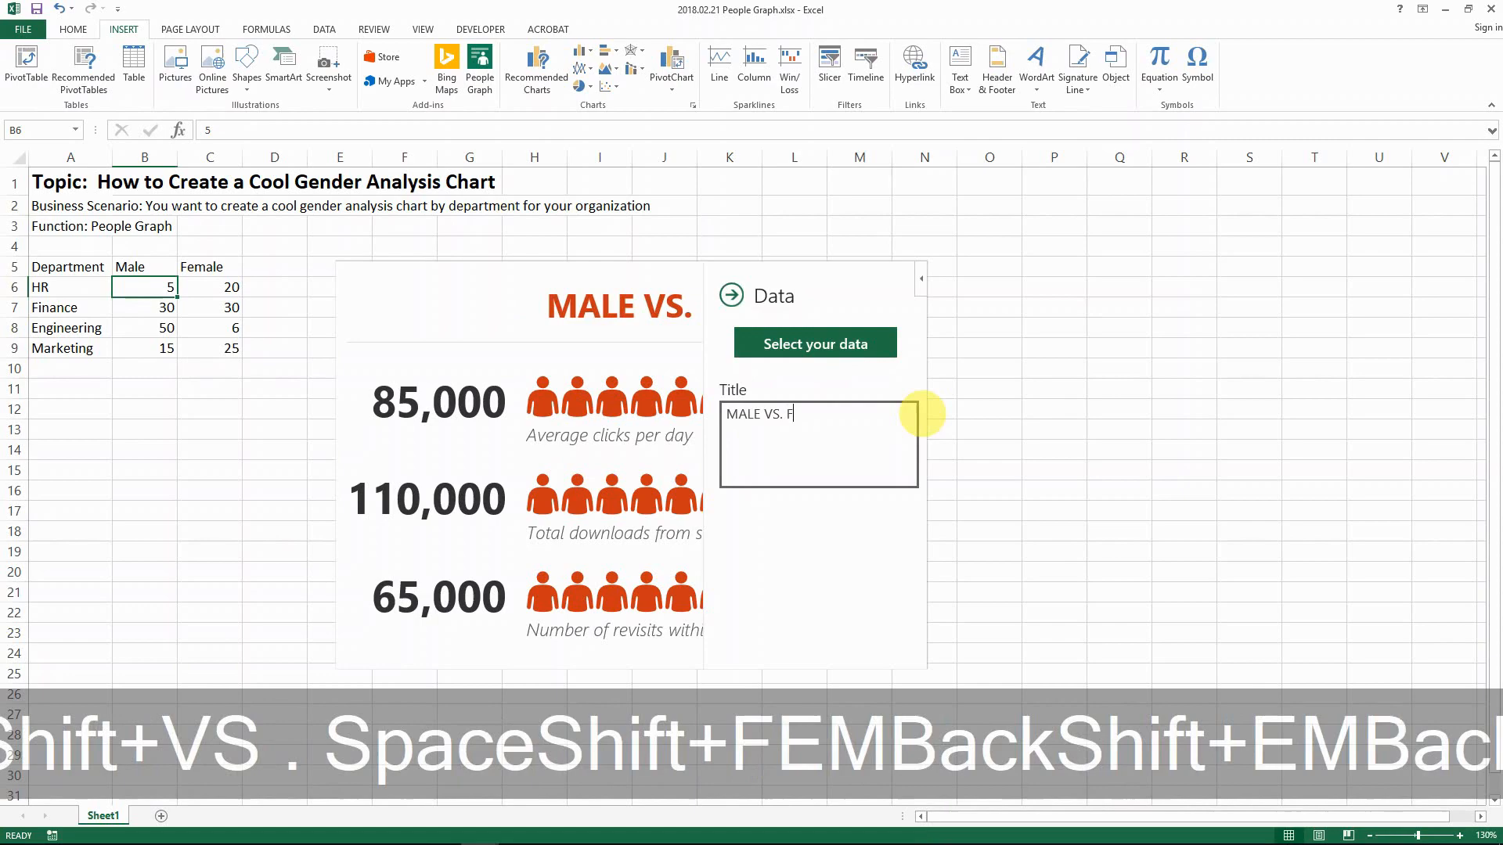
text(EMALE)
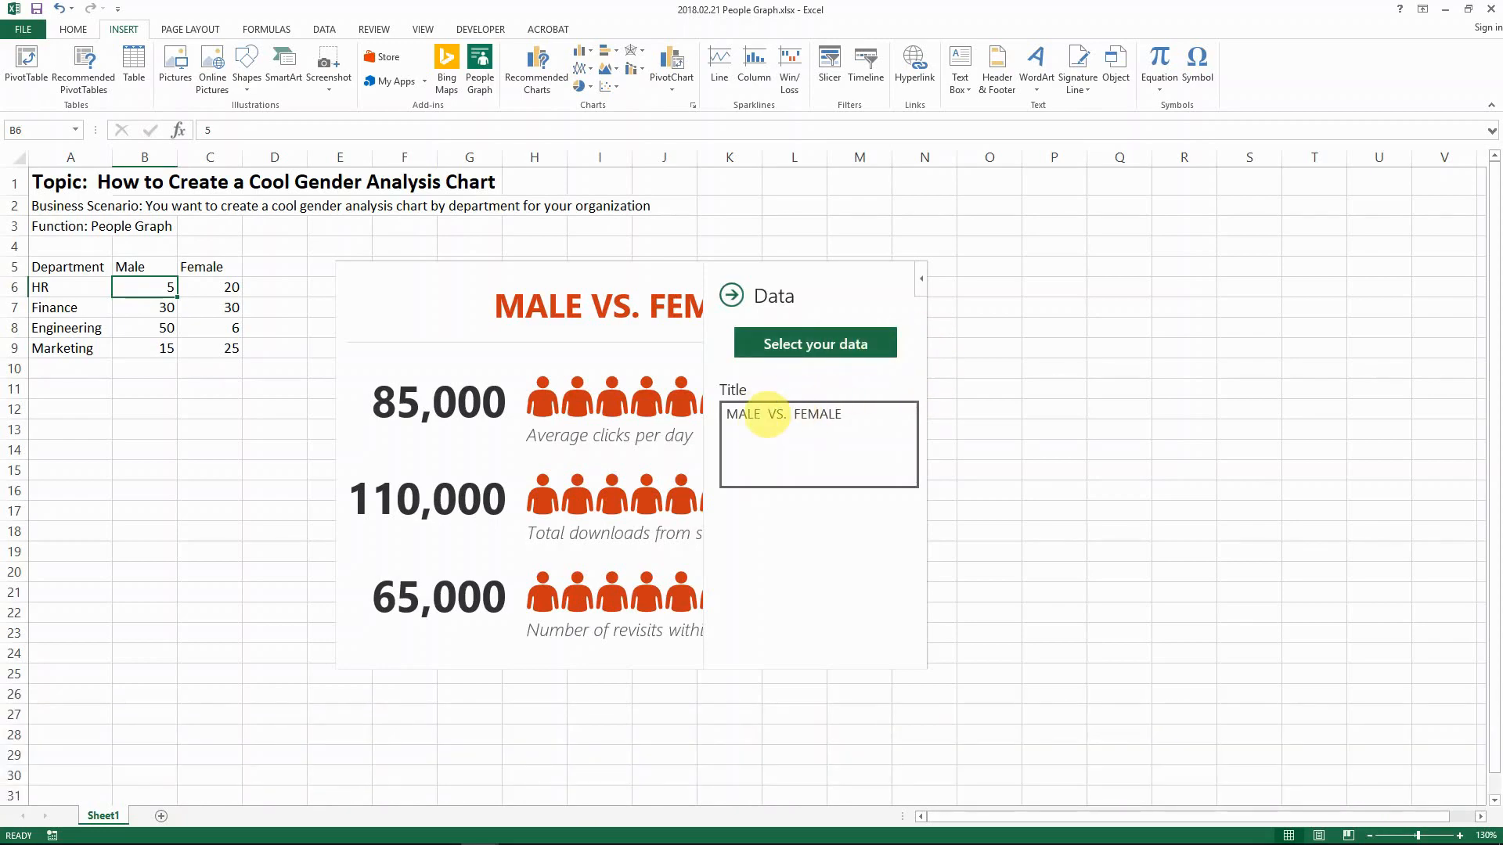
Build the graph from departments and Male headcounts in A6:B9, then move it right of the table
click(815, 343)
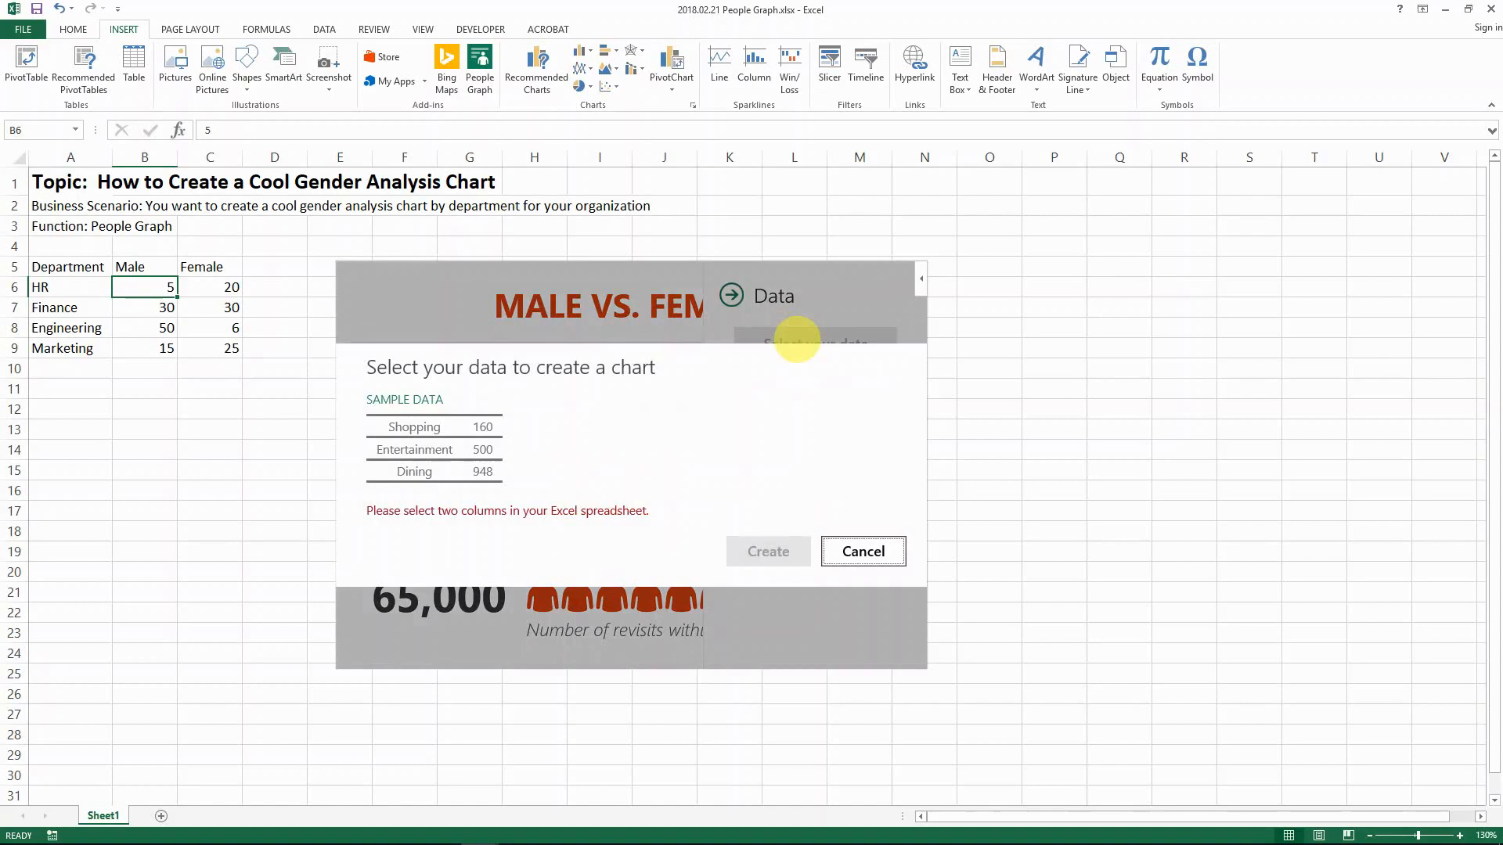
mouse_move(464, 511)
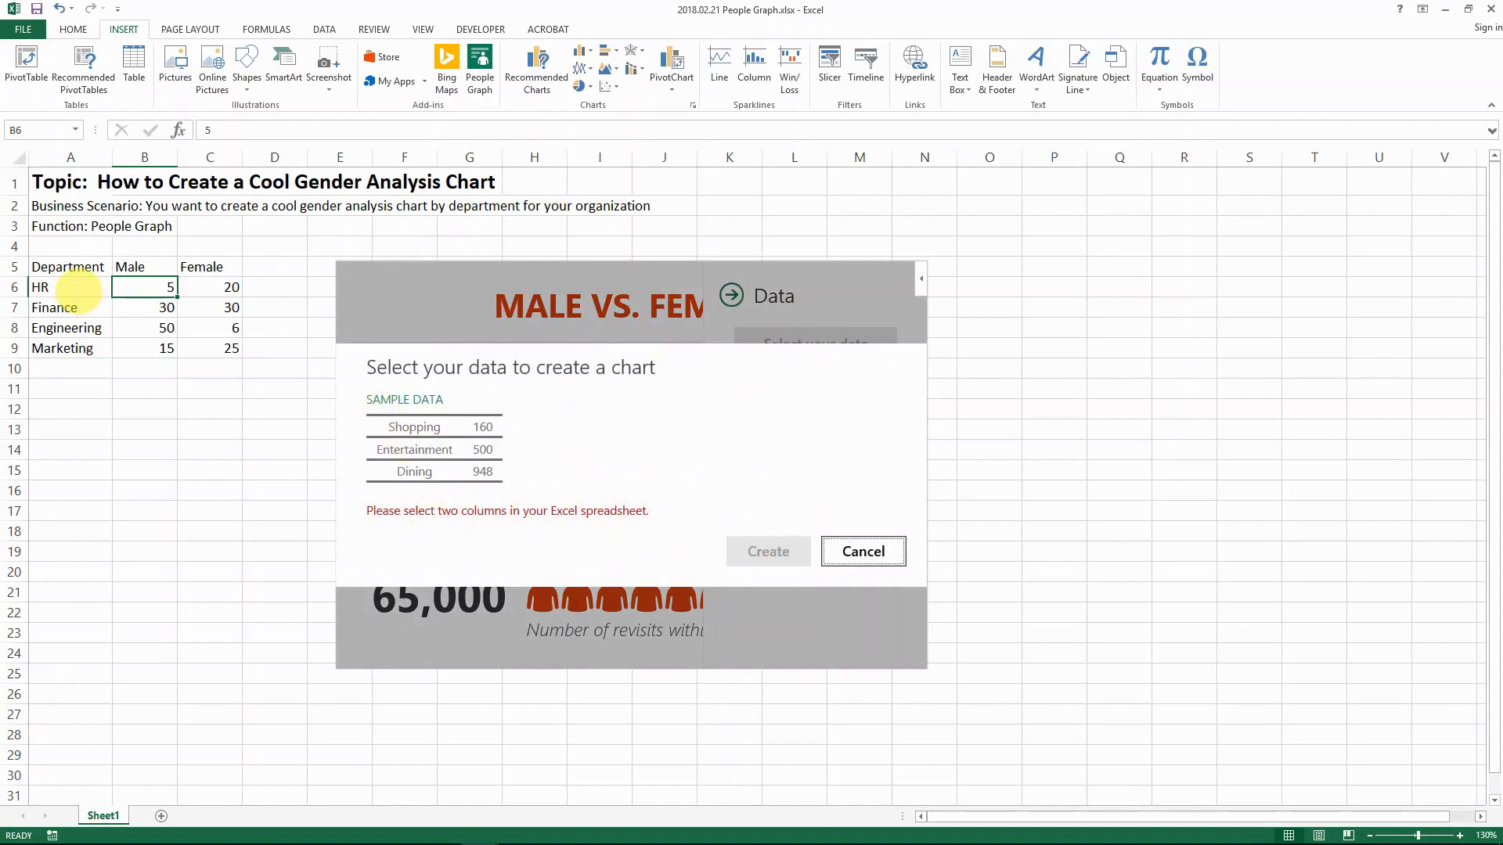
drag(69, 287, 166, 348)
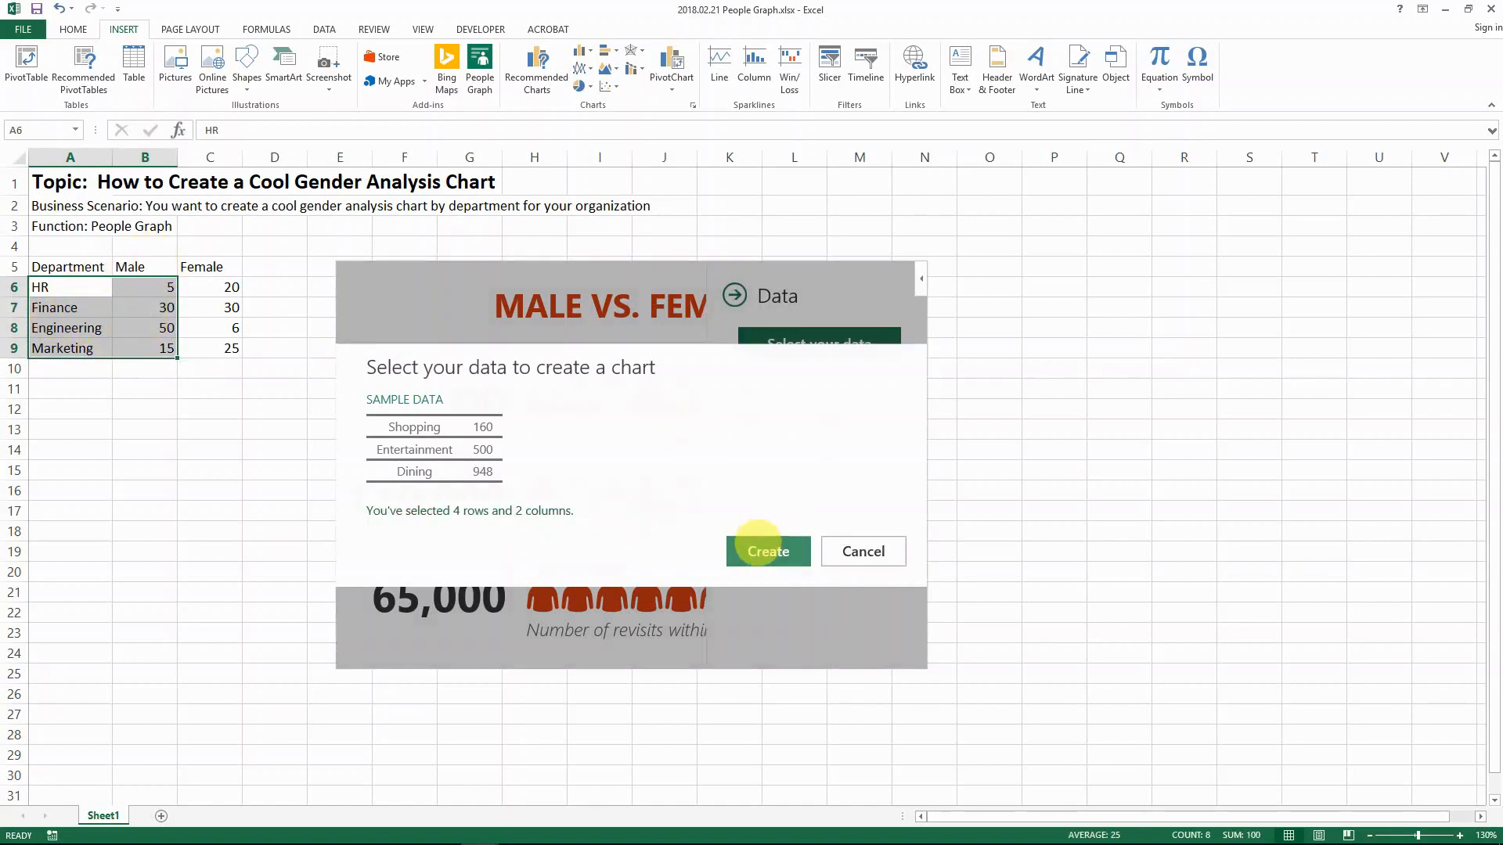
click(768, 552)
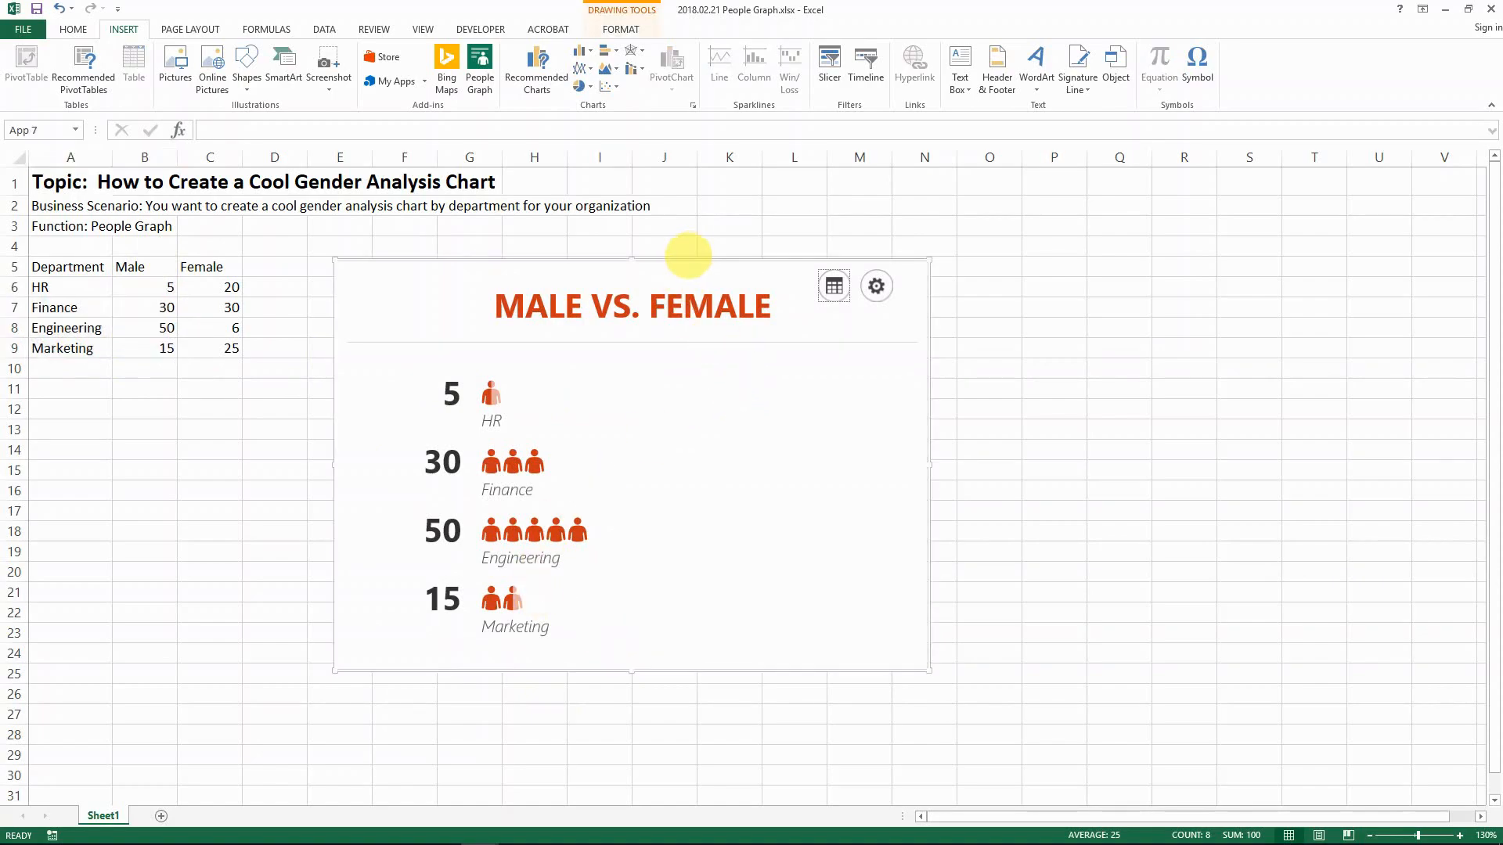
drag(688, 256, 1083, 403)
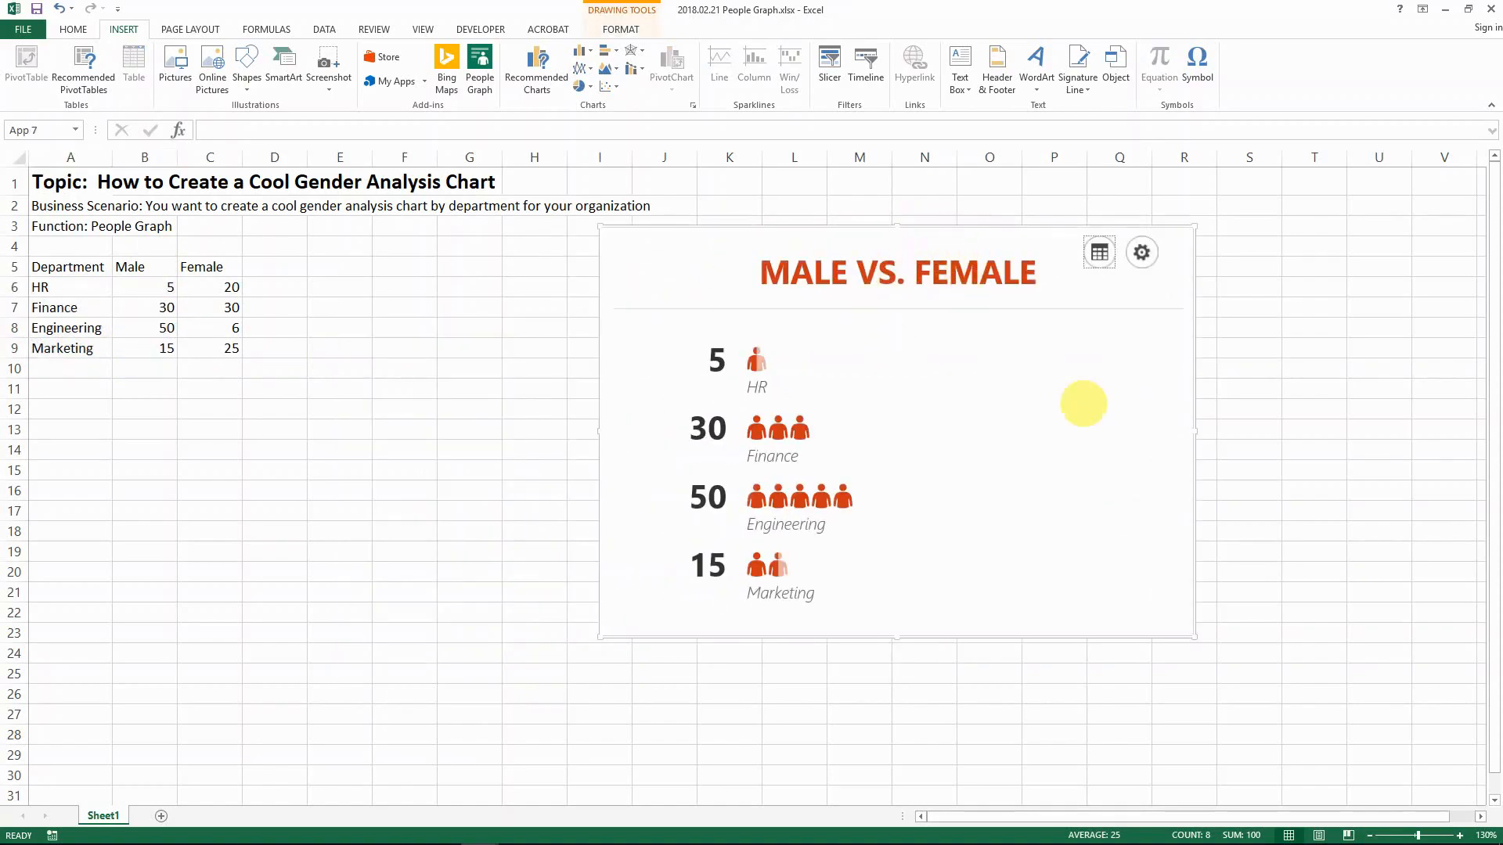
mouse_move(727, 657)
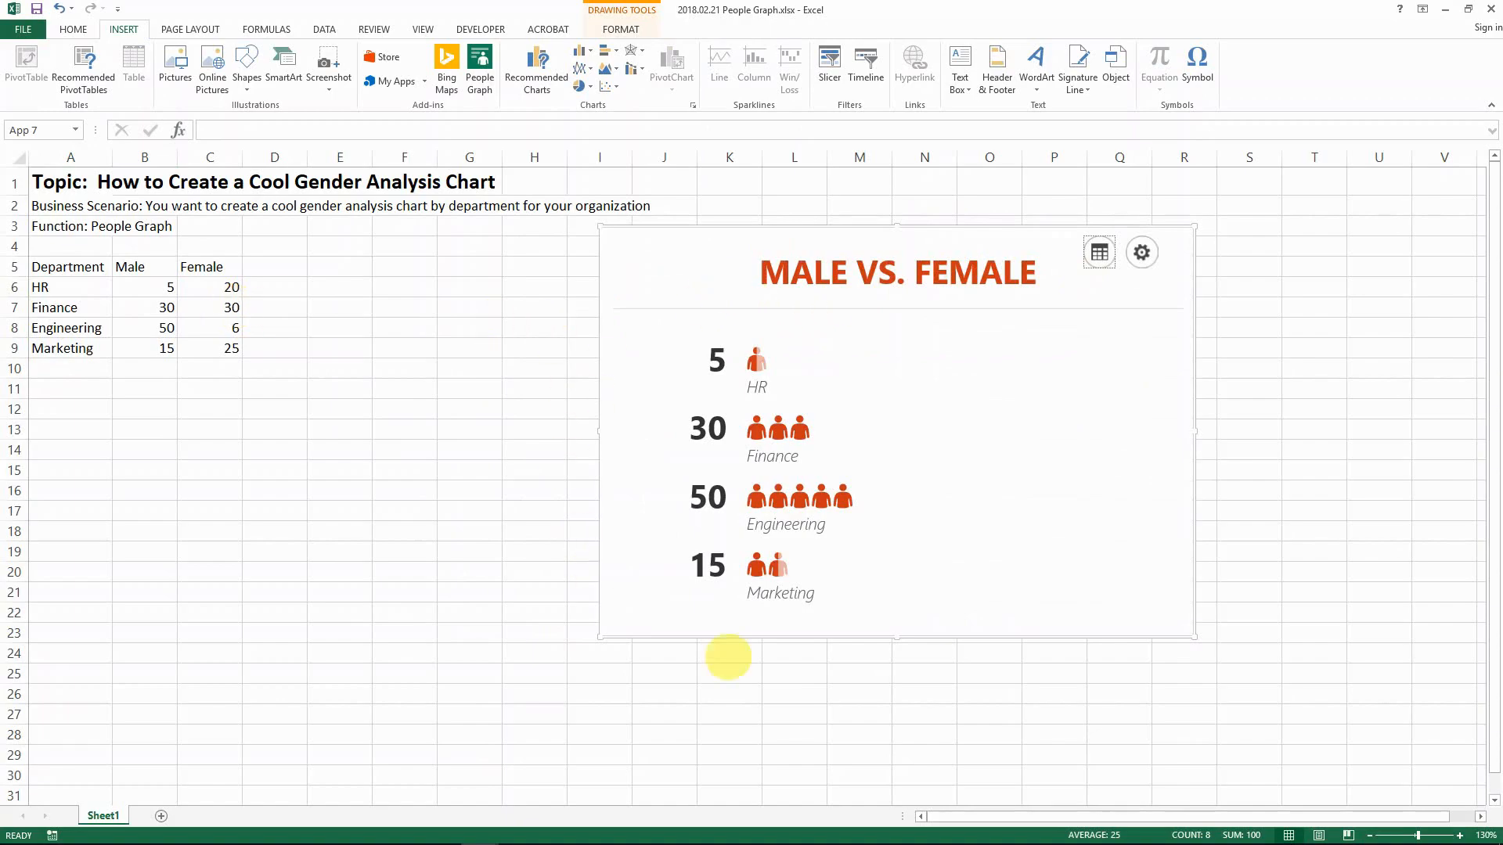
mouse_move(959, 402)
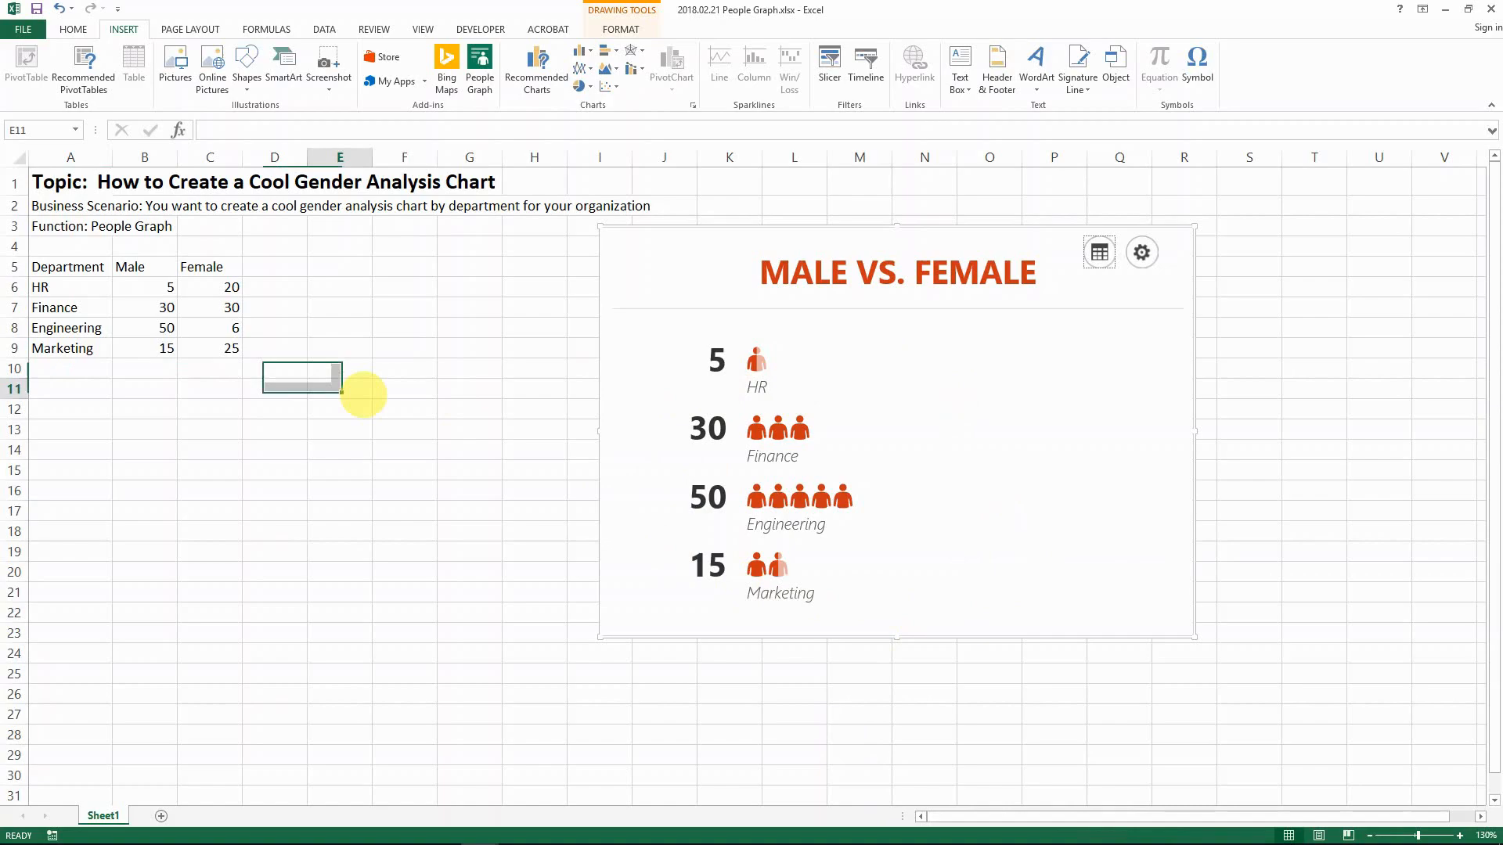
Insert a column before Female, fill it with department names, and add a second People Graph
right_click(209, 157)
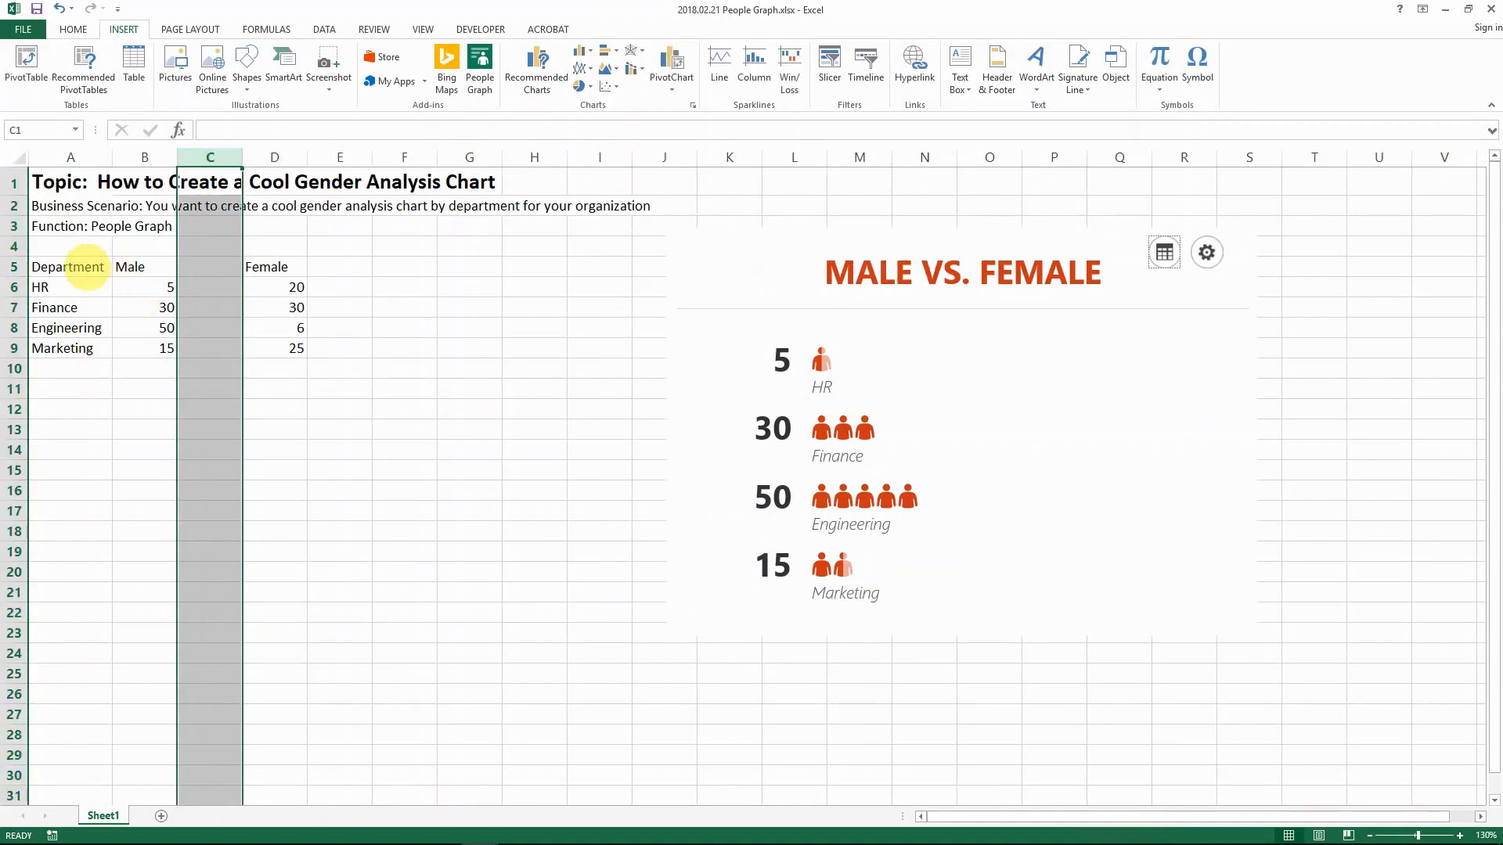
key(Ctrl+c)
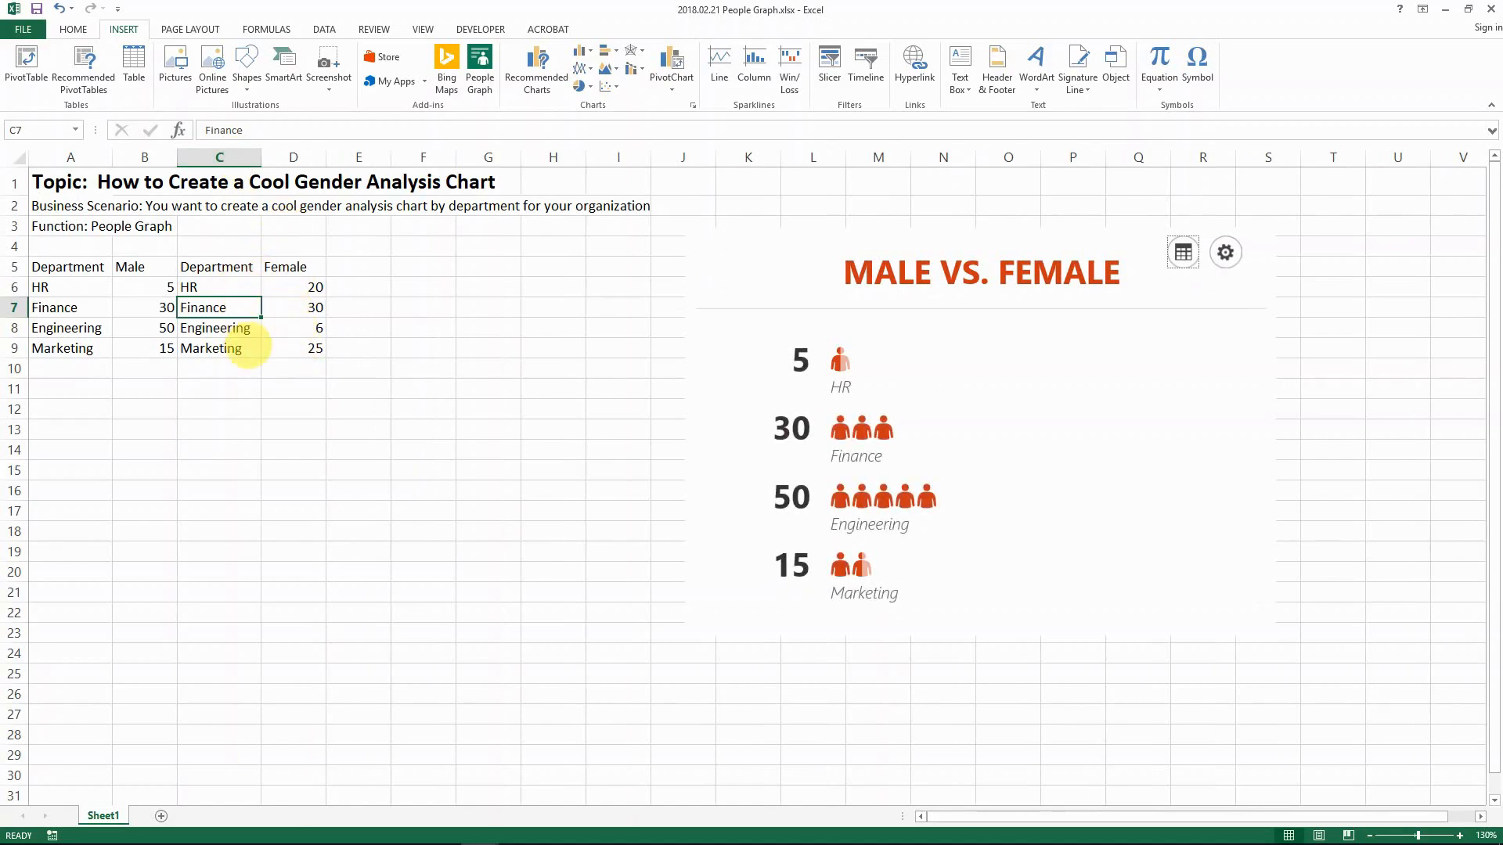
click(479, 63)
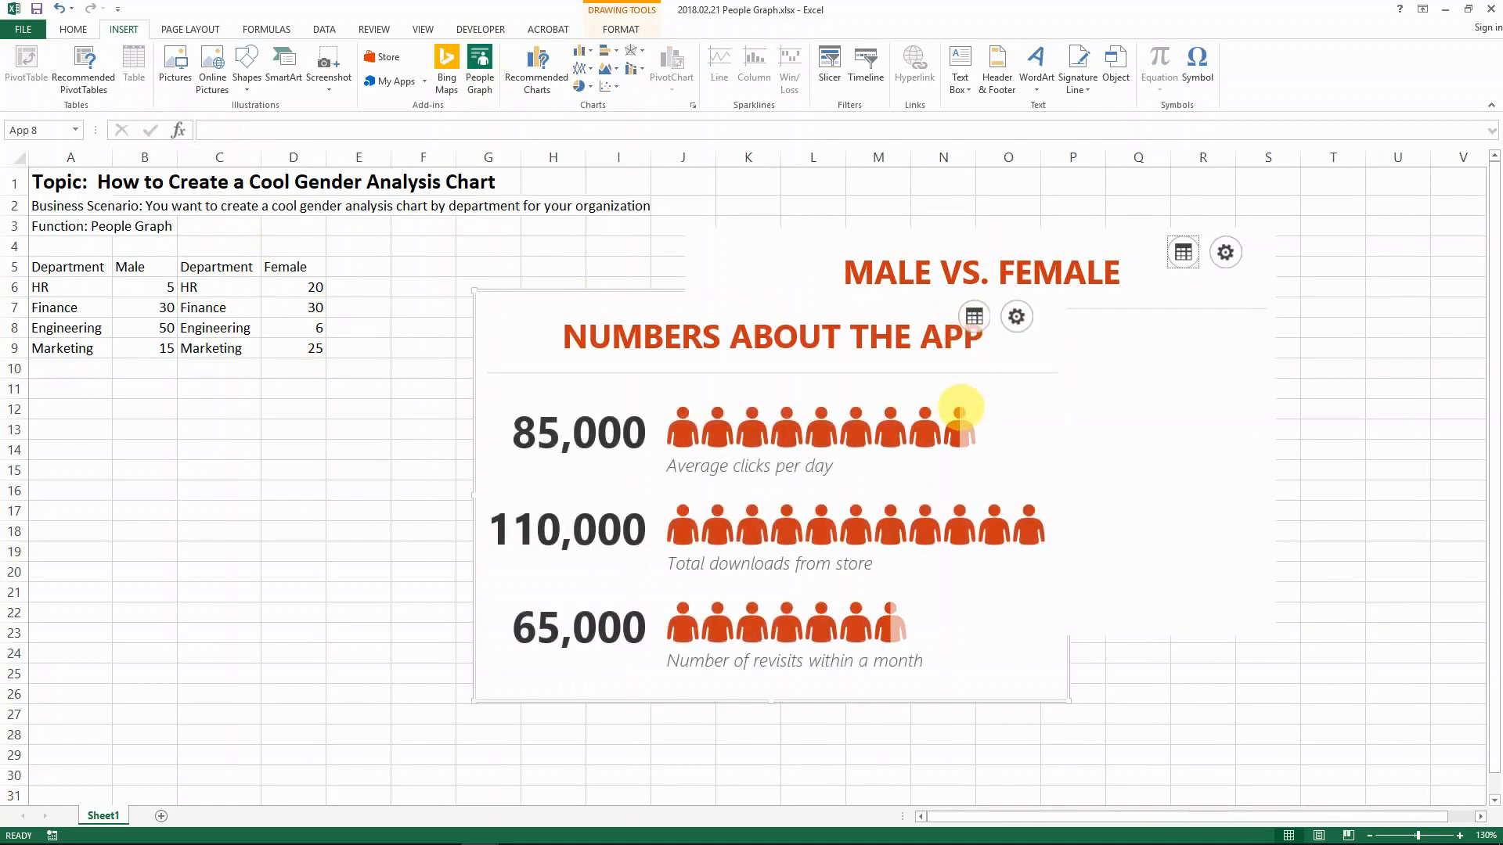
Feed the second graph the department names and Female headcounts from C6:D9
click(974, 316)
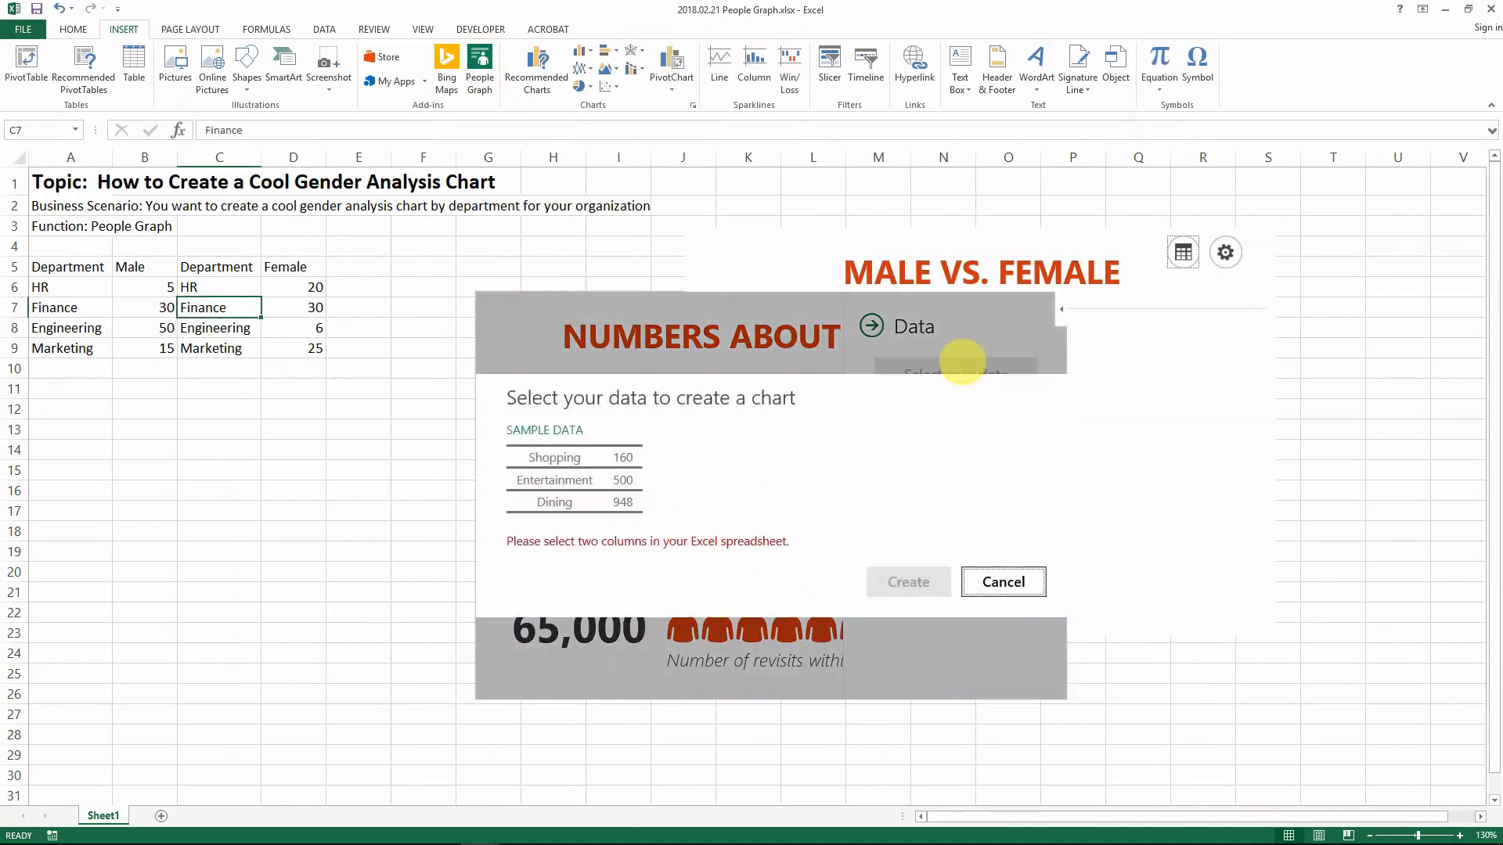
drag(218, 286, 294, 348)
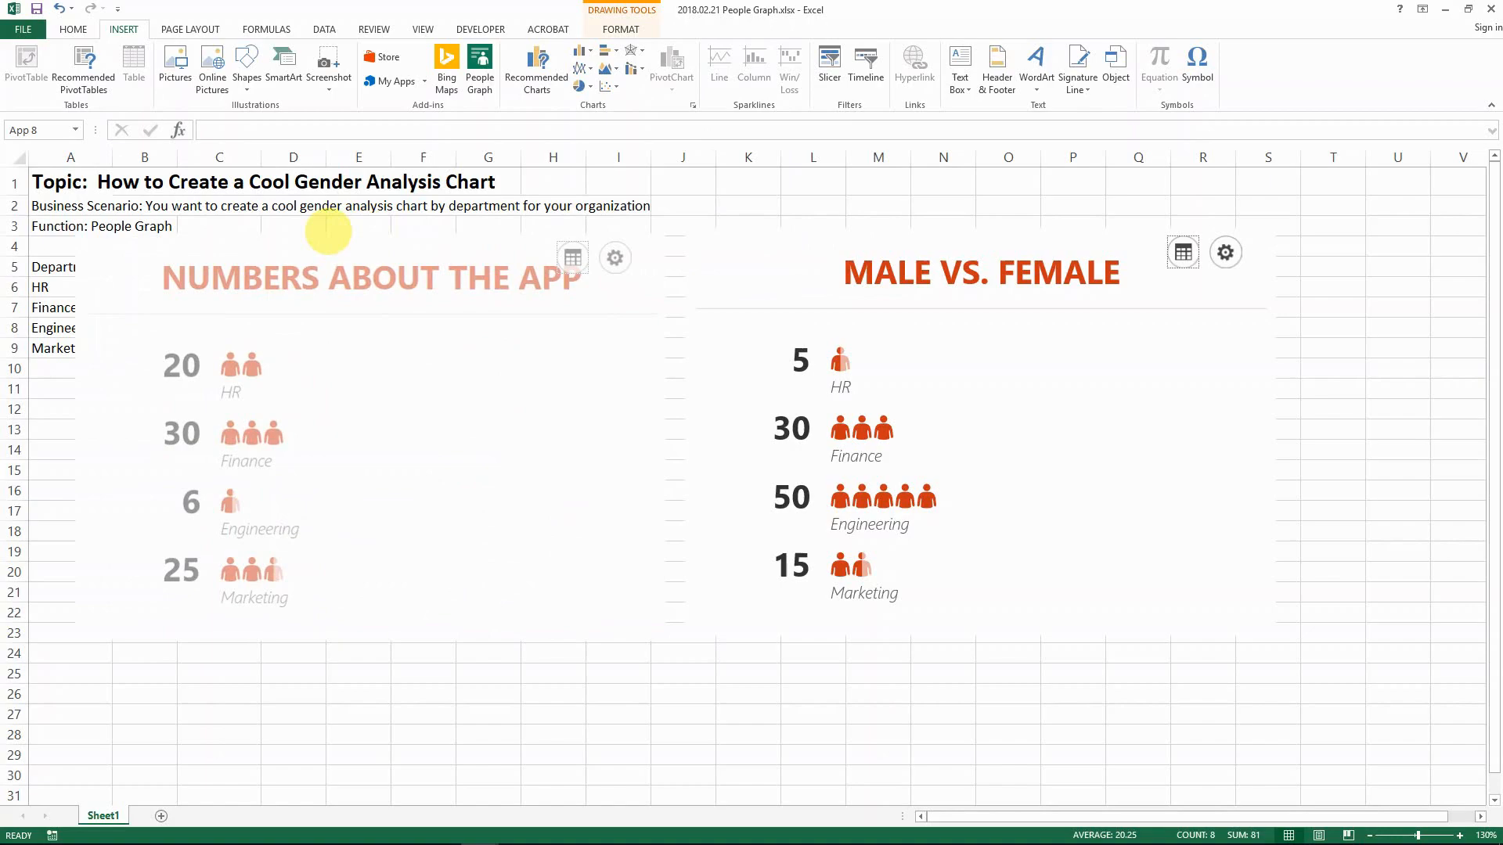
click(10, 832)
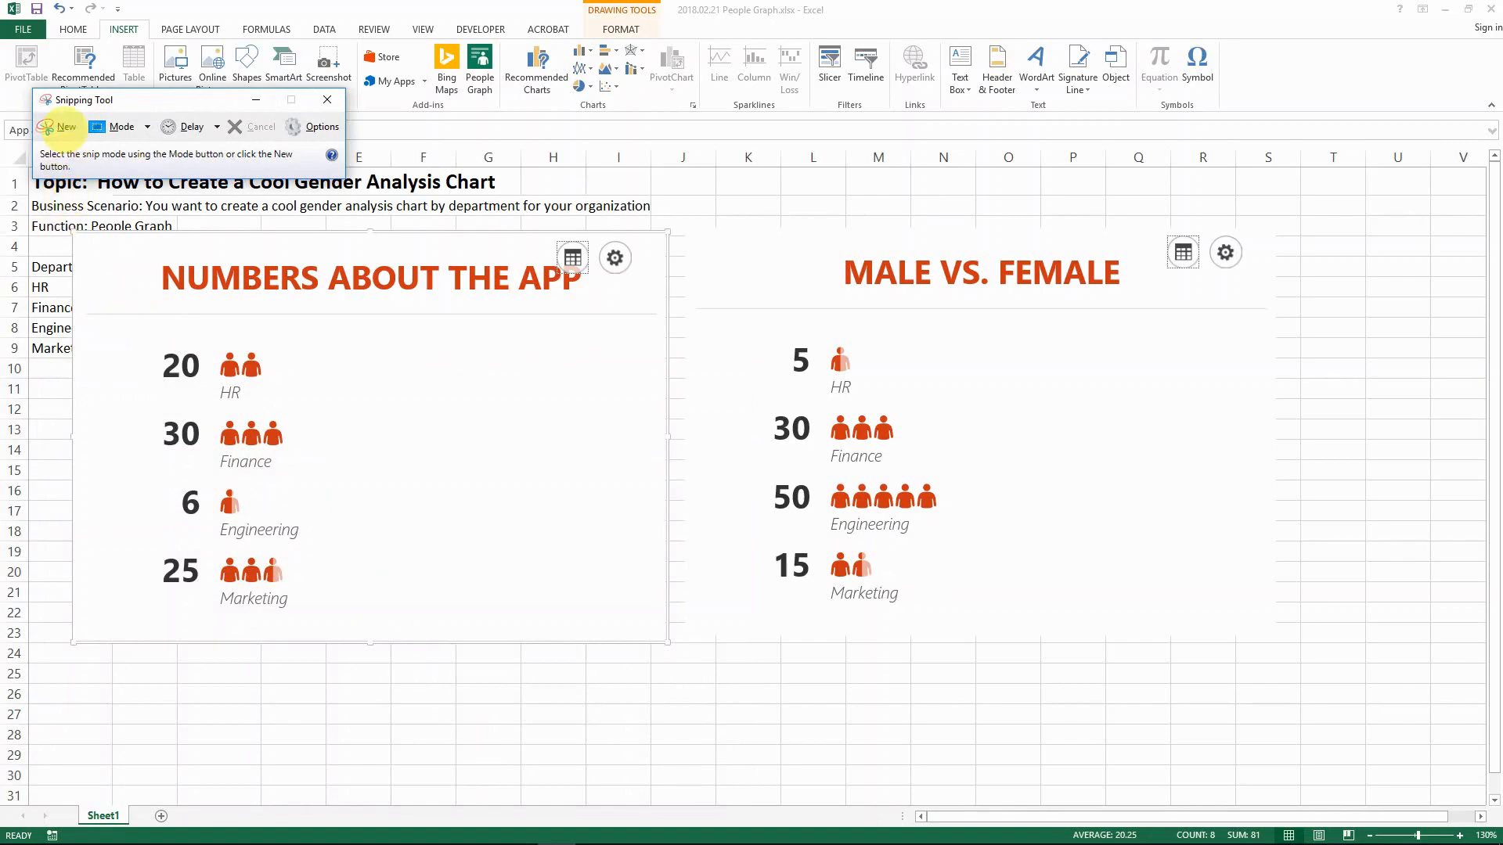
Snip the female graph's figures and icons, retaking the capture once, then close Snipping Tool
click(61, 126)
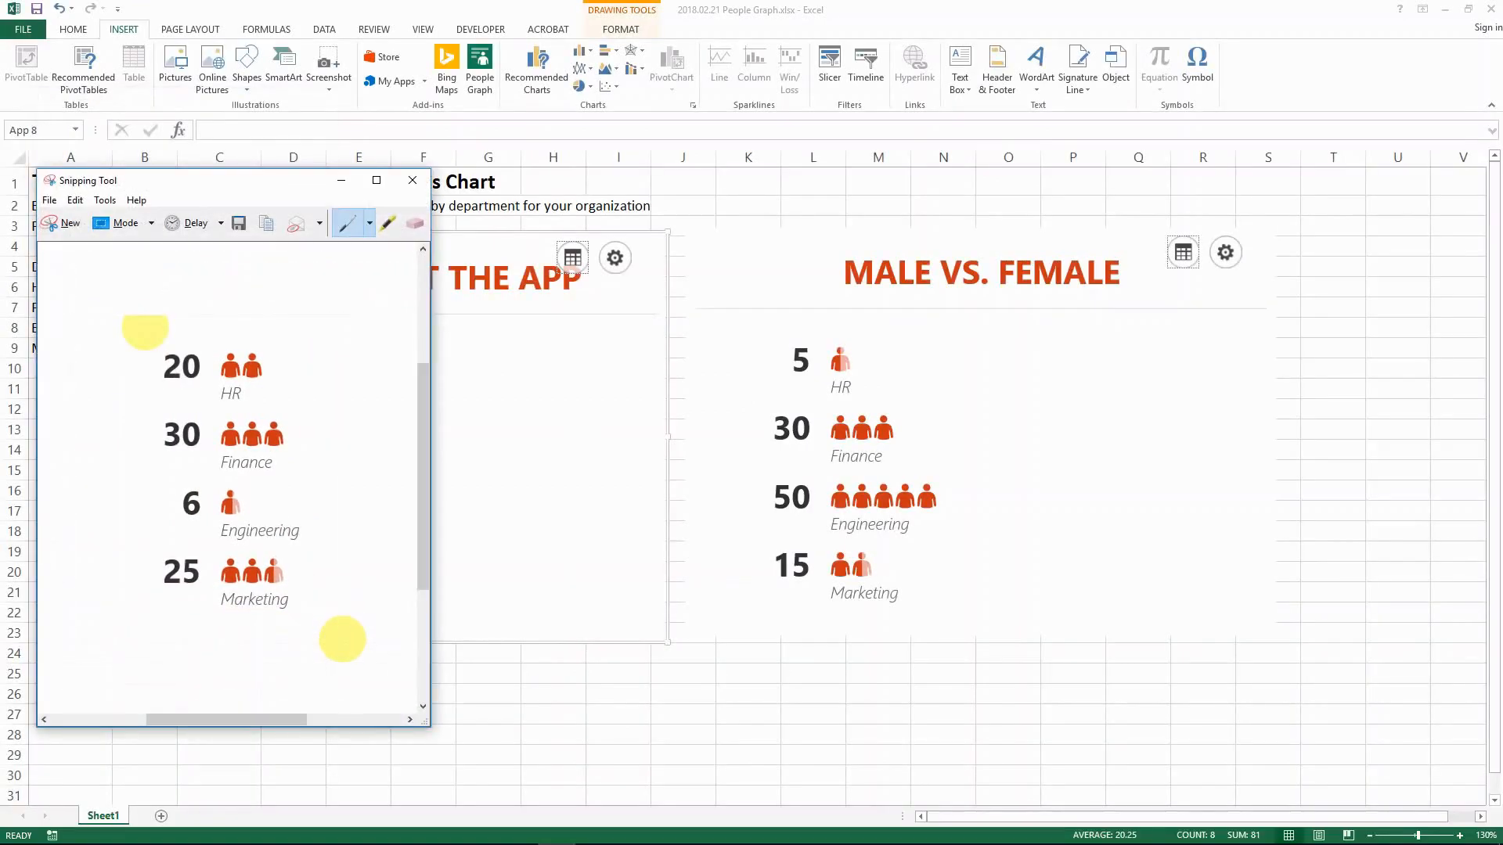
click(61, 223)
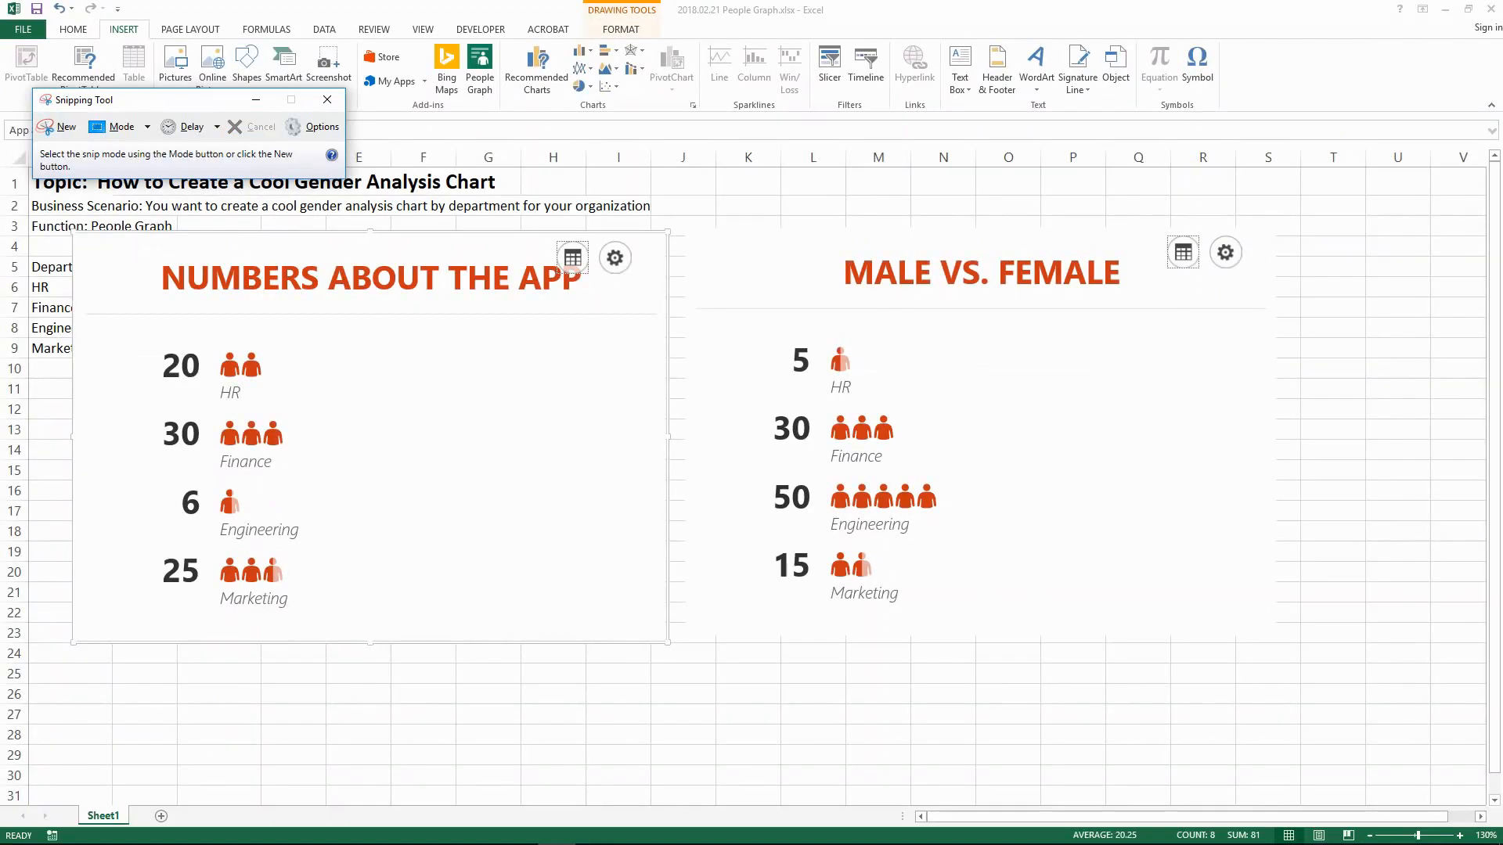
click(57, 127)
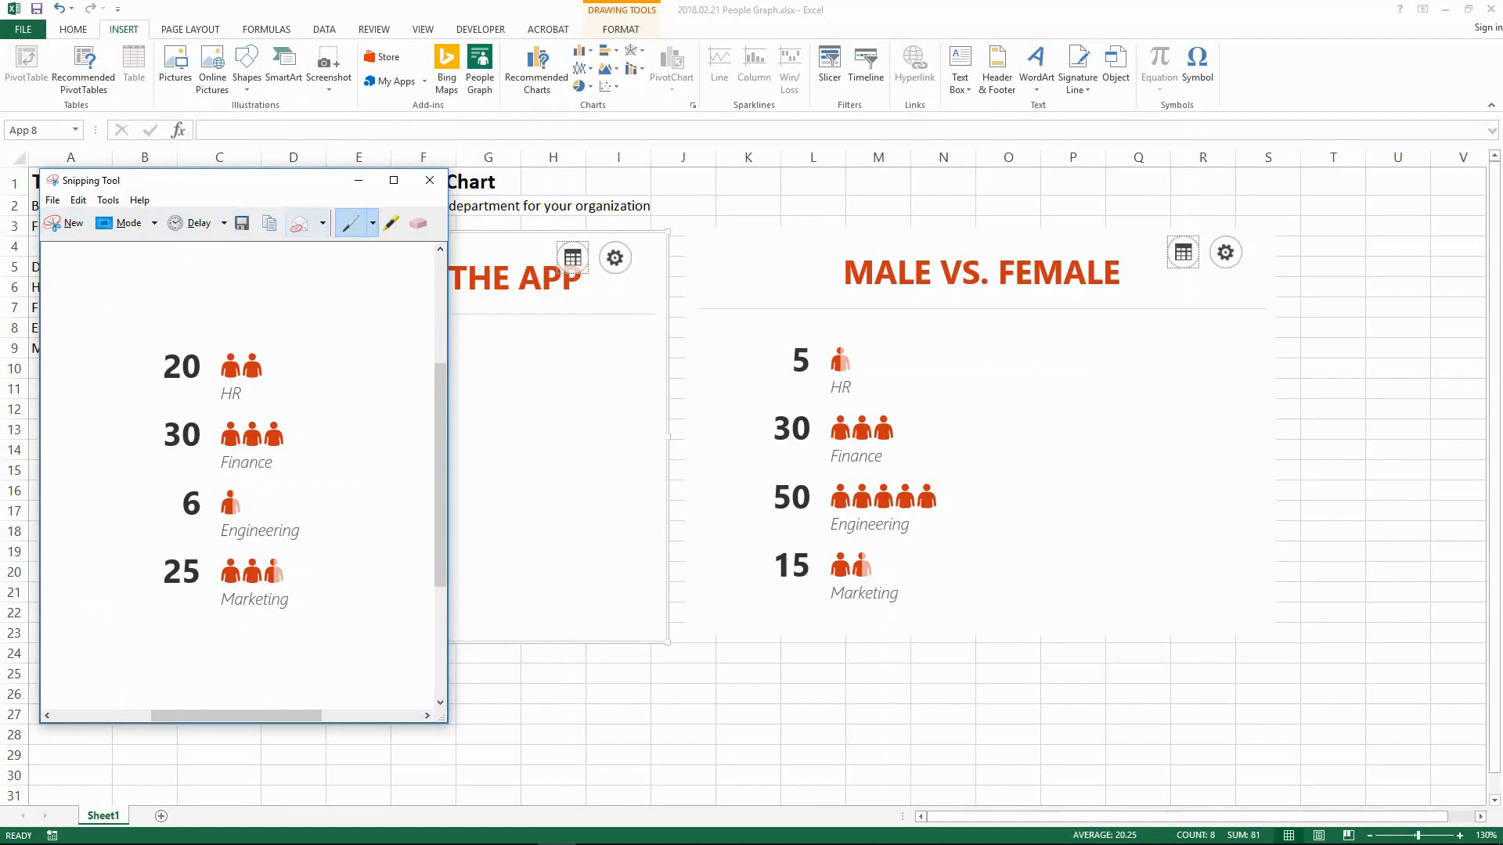
click(429, 180)
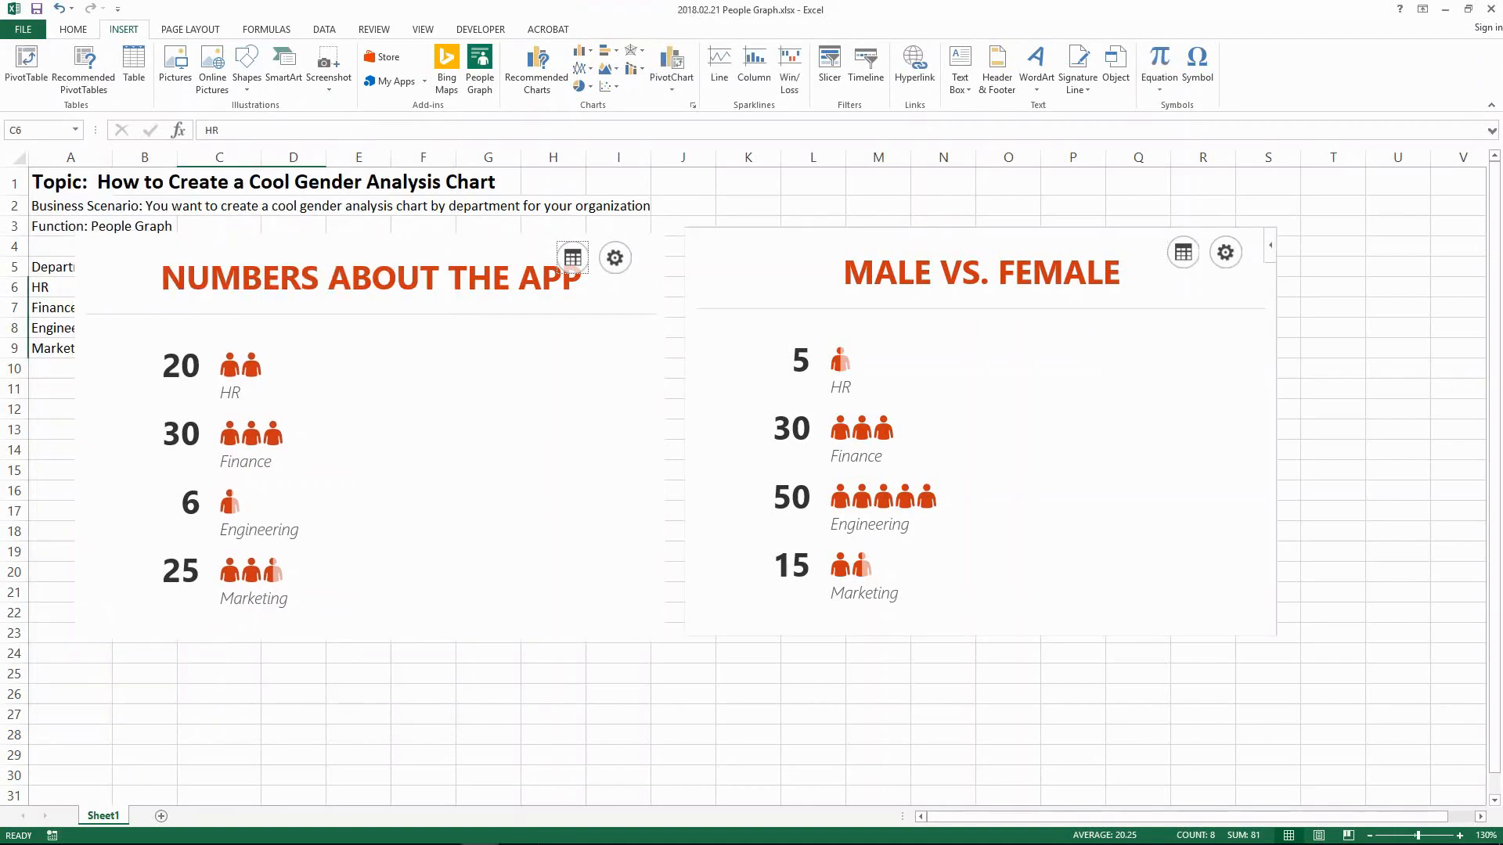
Paste the female-graph snip onto the sheet and switch to the Gender Analysis by Department slide
click(982, 273)
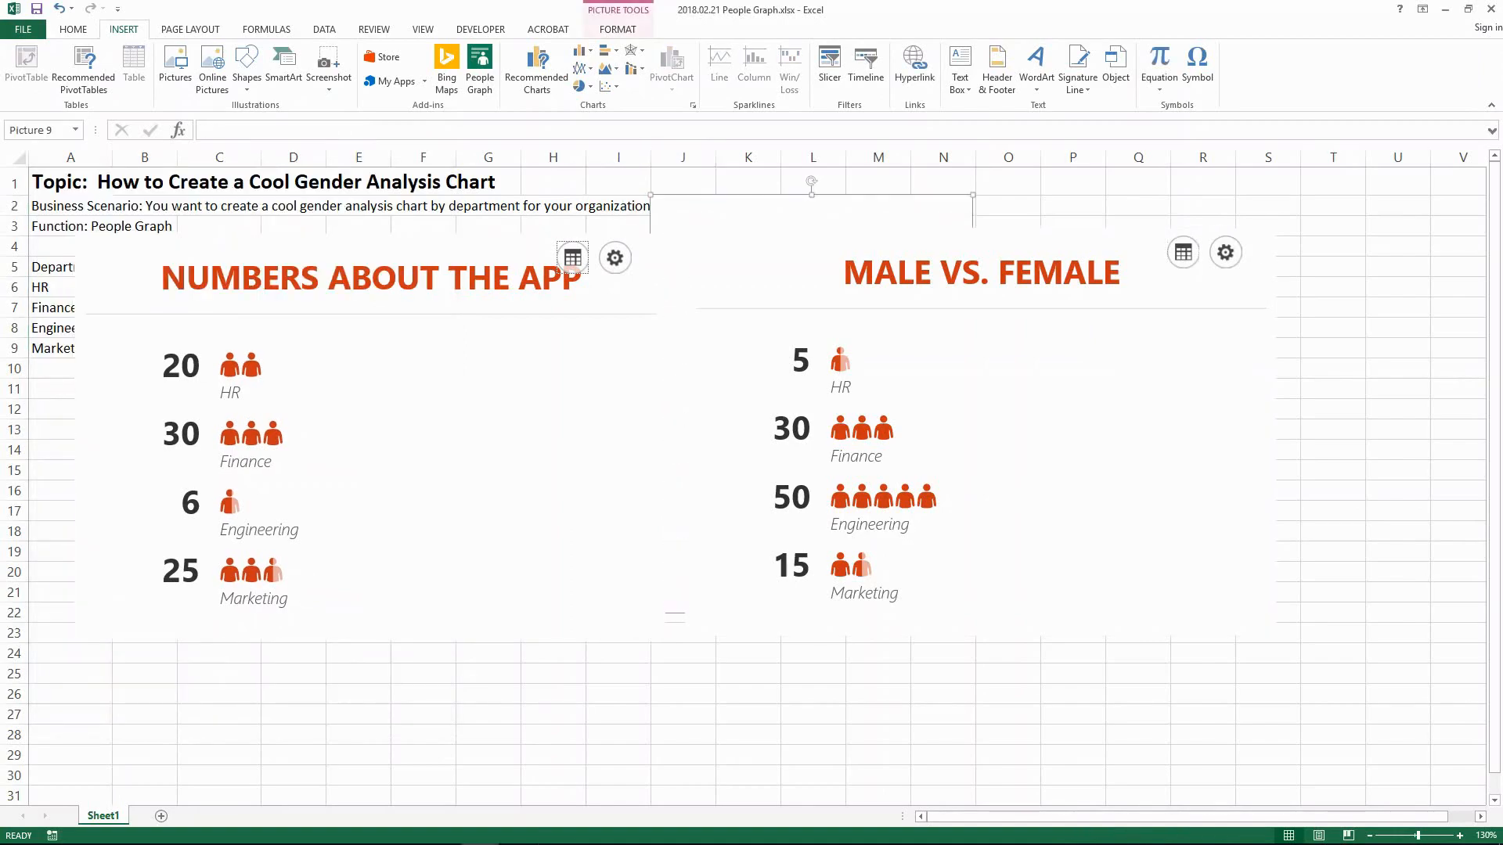
right_click(811, 196)
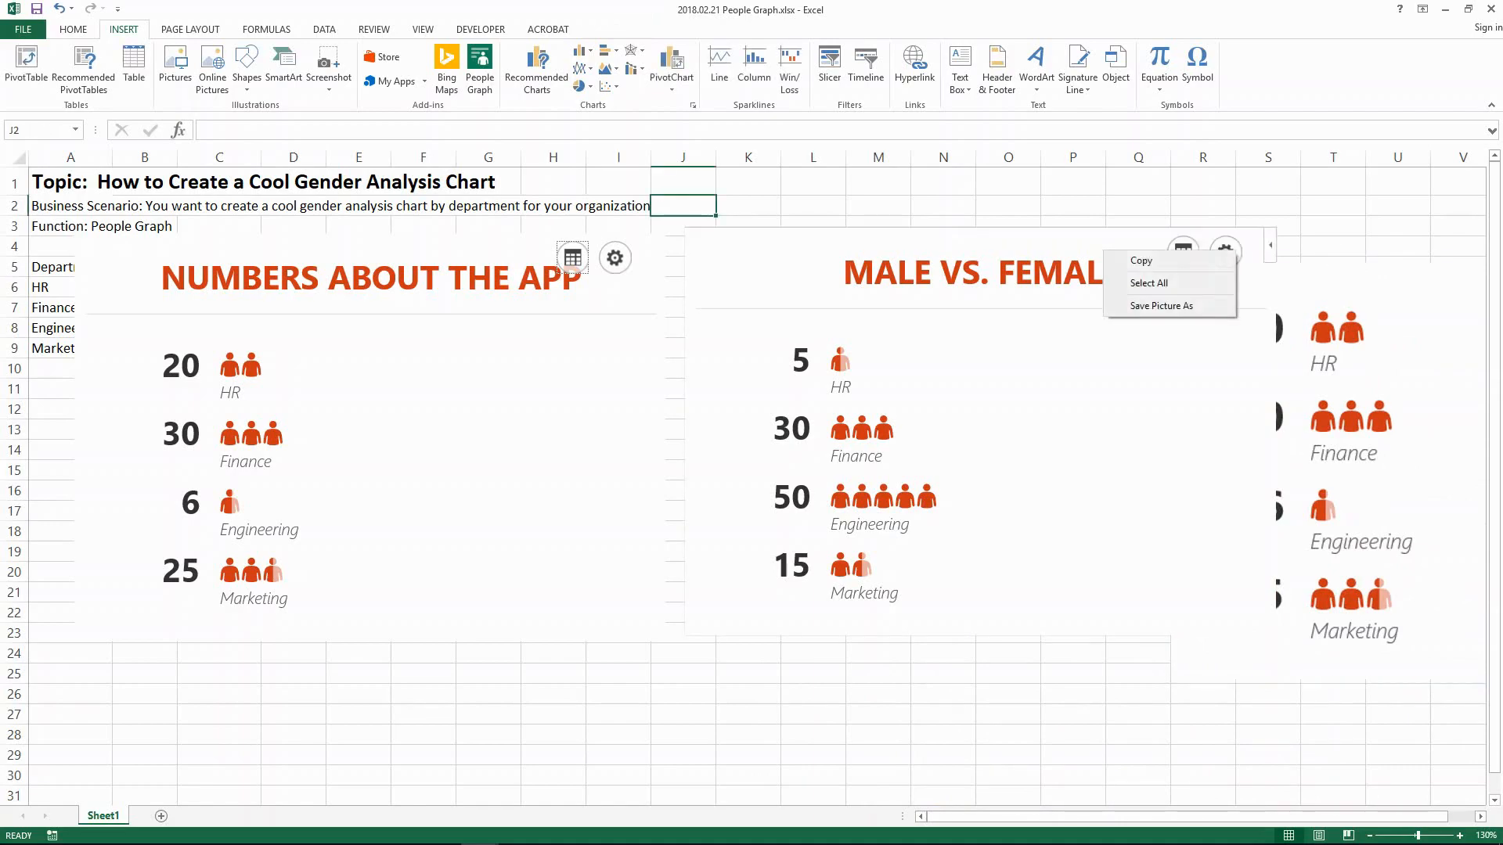
click(1140, 261)
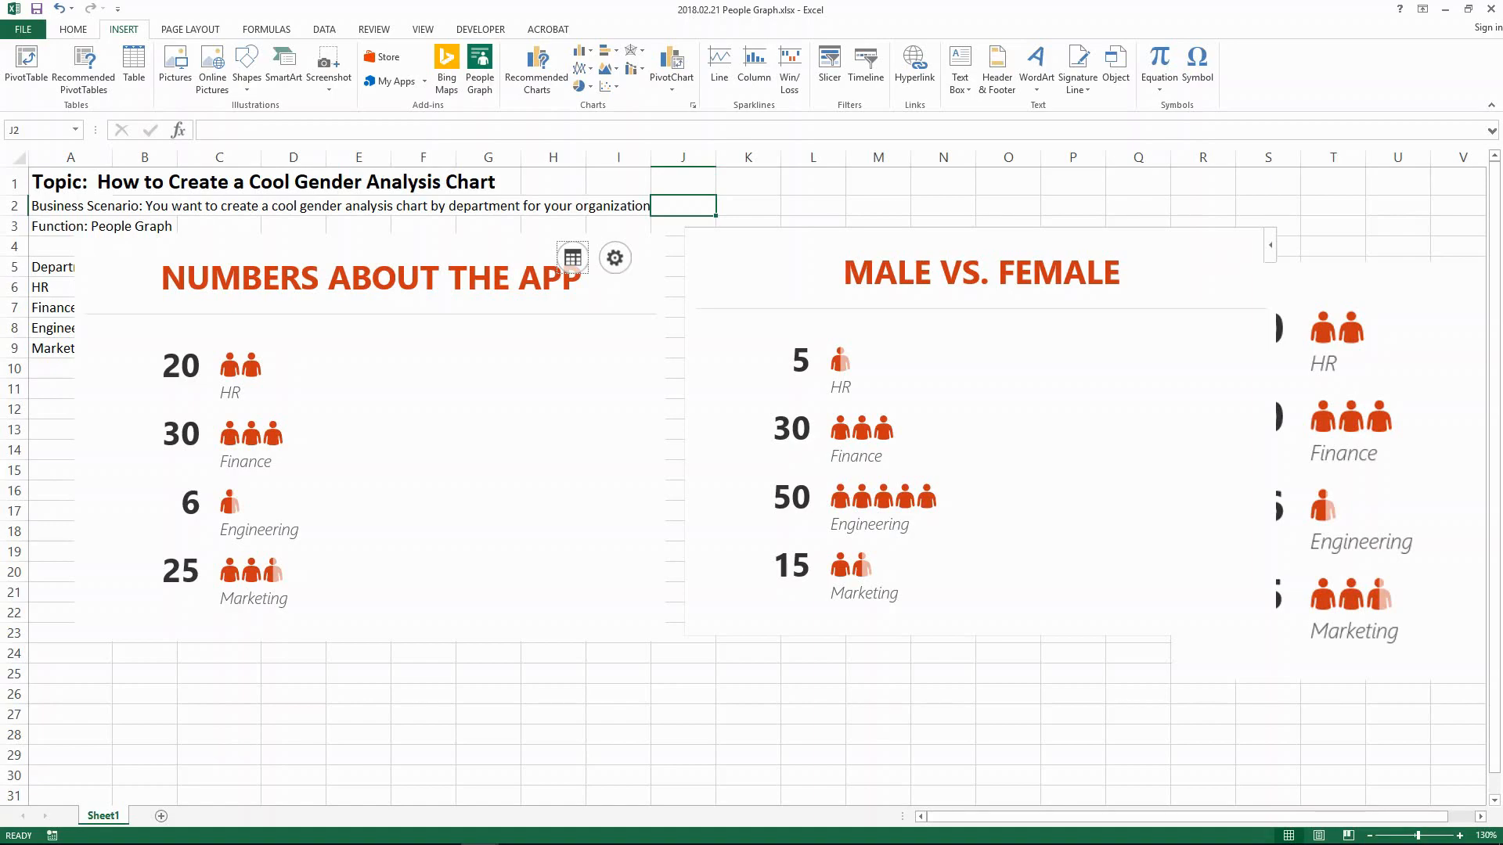
click(518, 840)
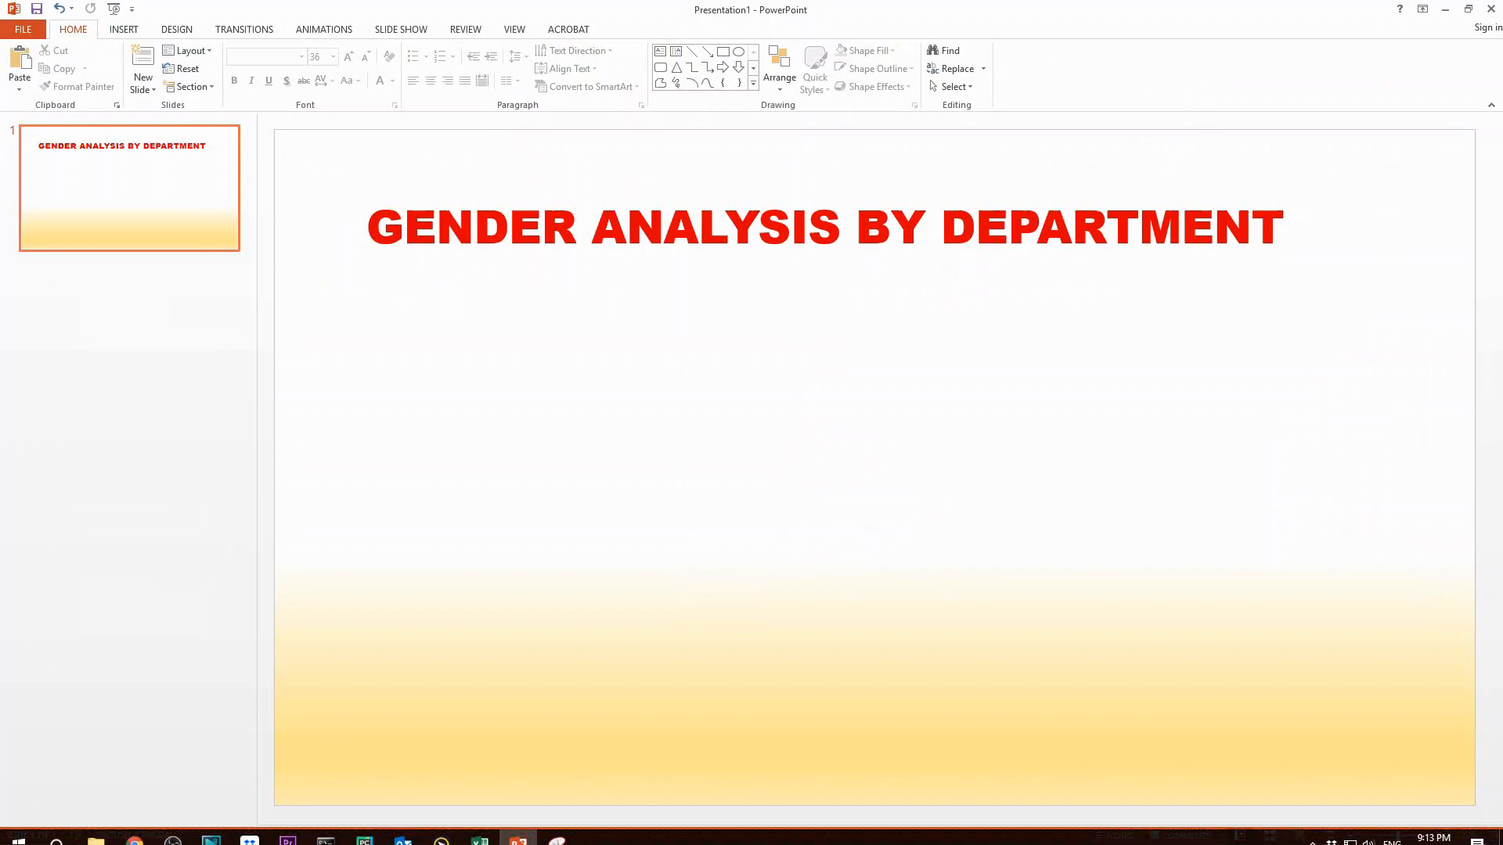